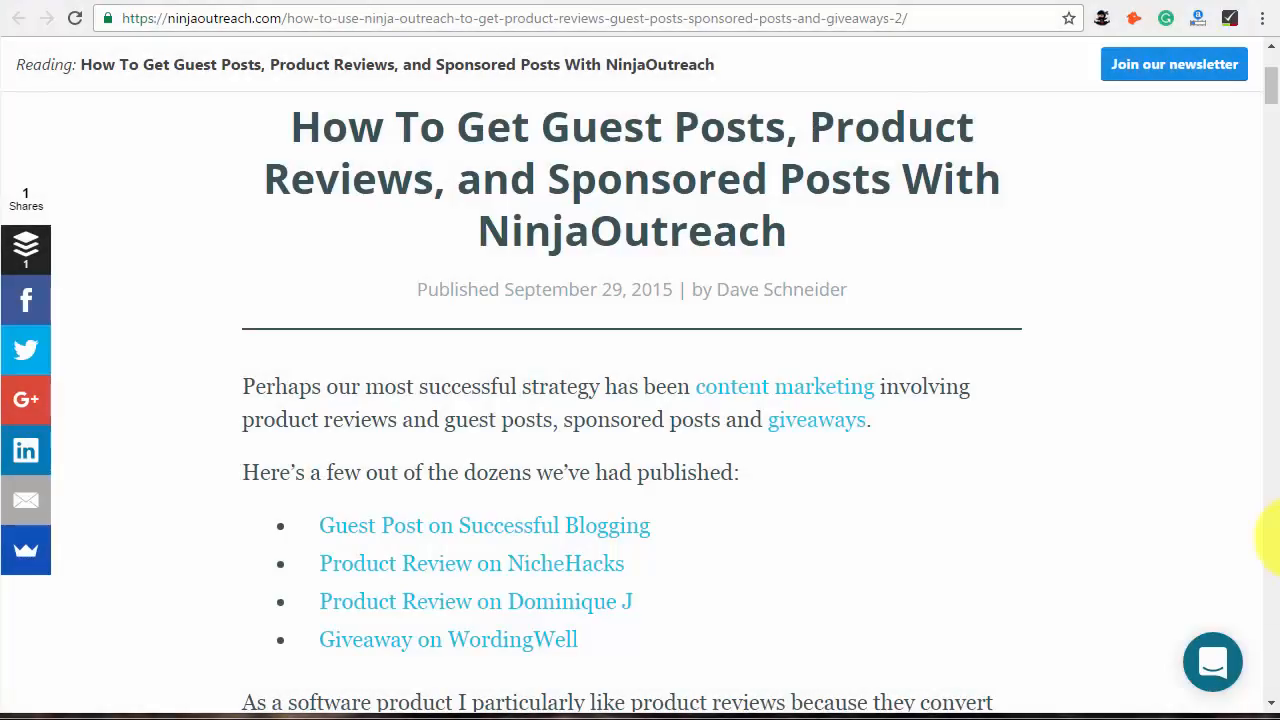
{"action": "mouse_move", "coordinate": [1096, 224]}
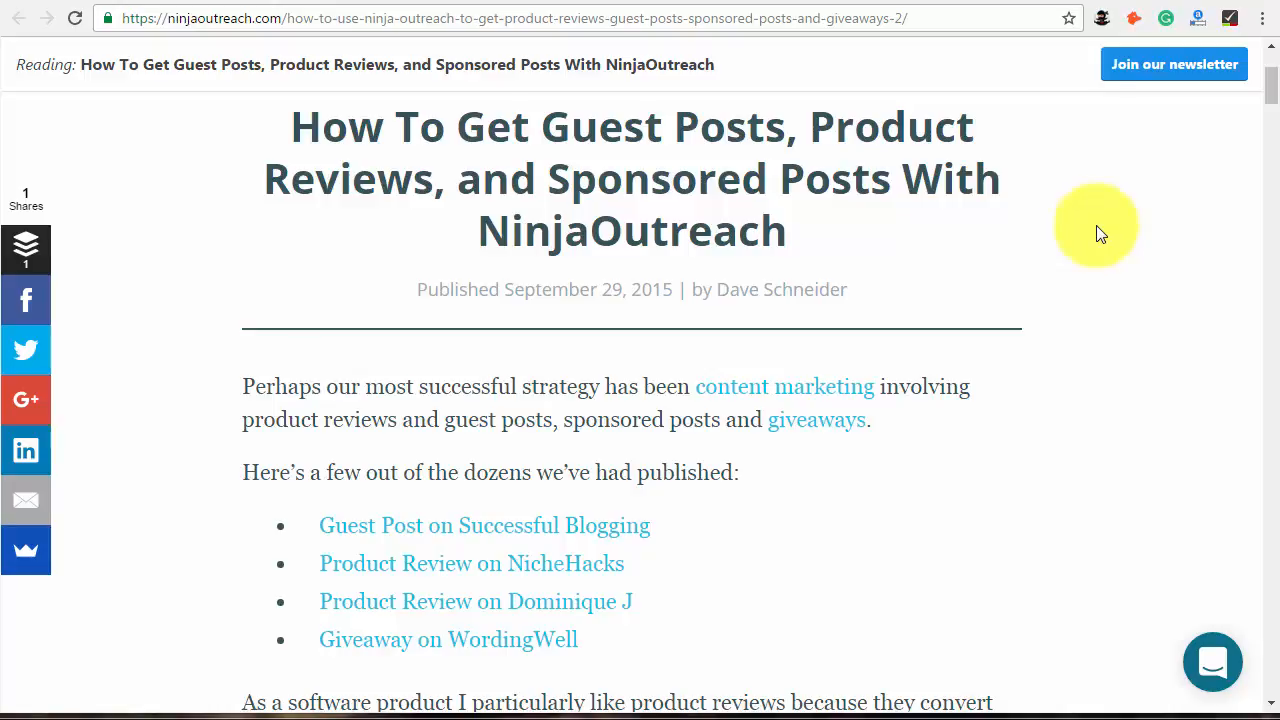
Scroll the guest-post article down to the advanced search operators and keyword variations.
{"action": "scroll", "scroll_direction": "down", "scroll_amount": 3}
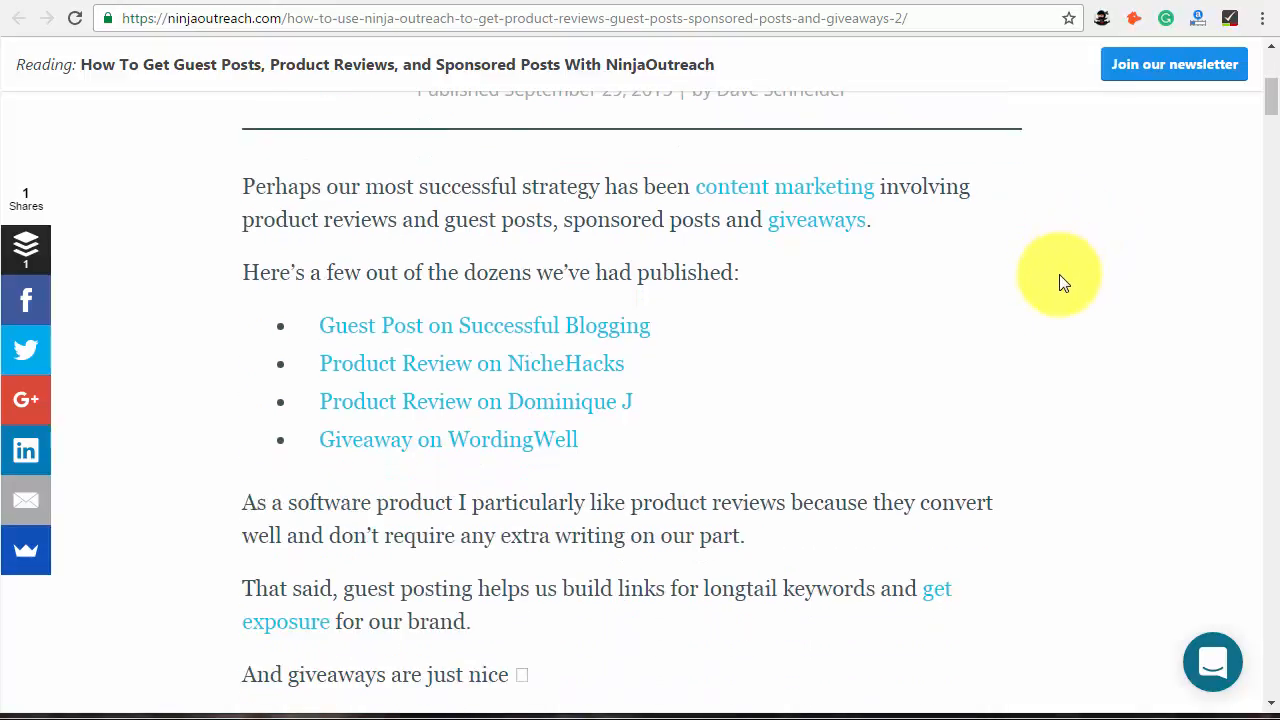
{"action": "scroll", "scroll_direction": "down", "scroll_amount": 3}
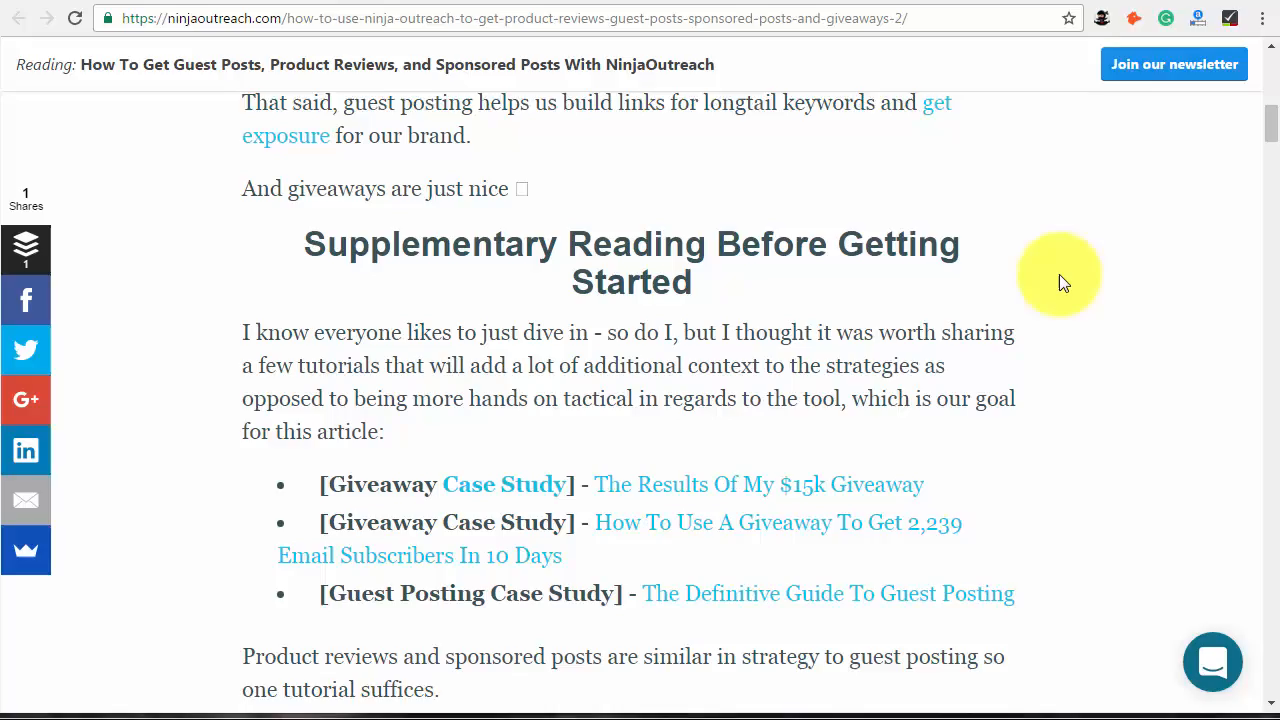
{"action": "scroll", "scroll_direction": "down", "scroll_amount": 3}
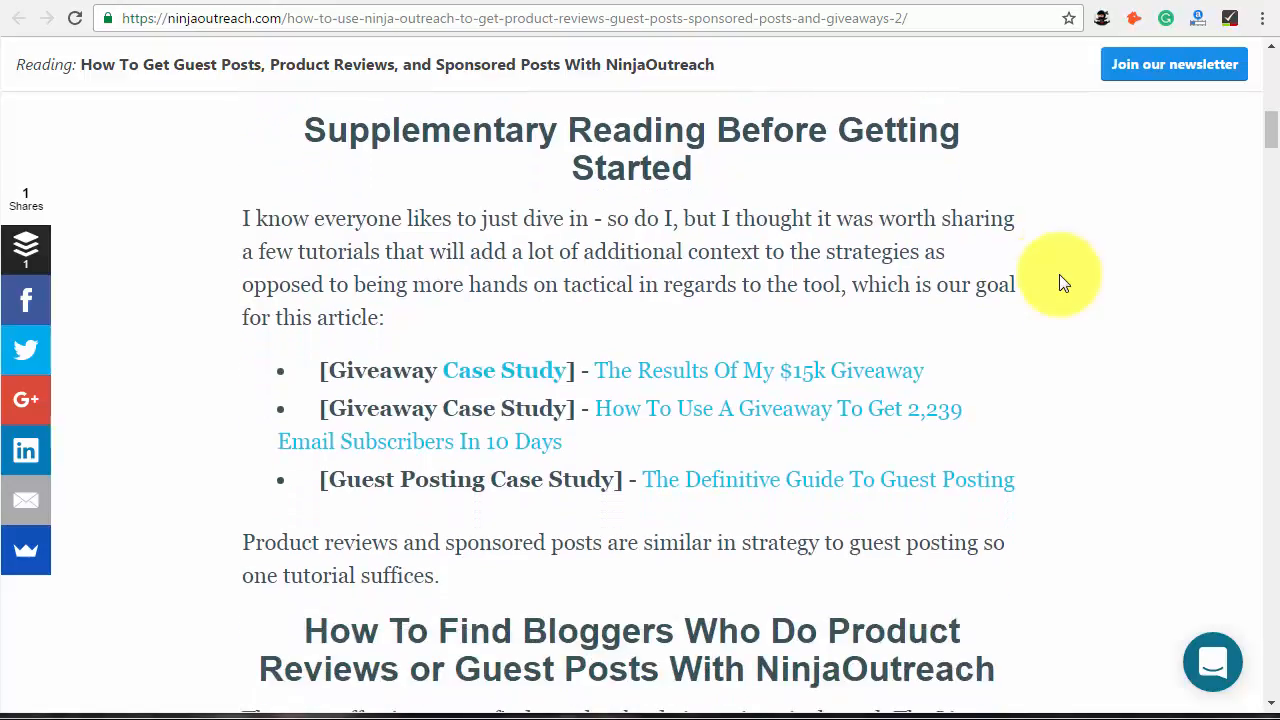
{"action": "mouse_move", "coordinate": [650, 390]}
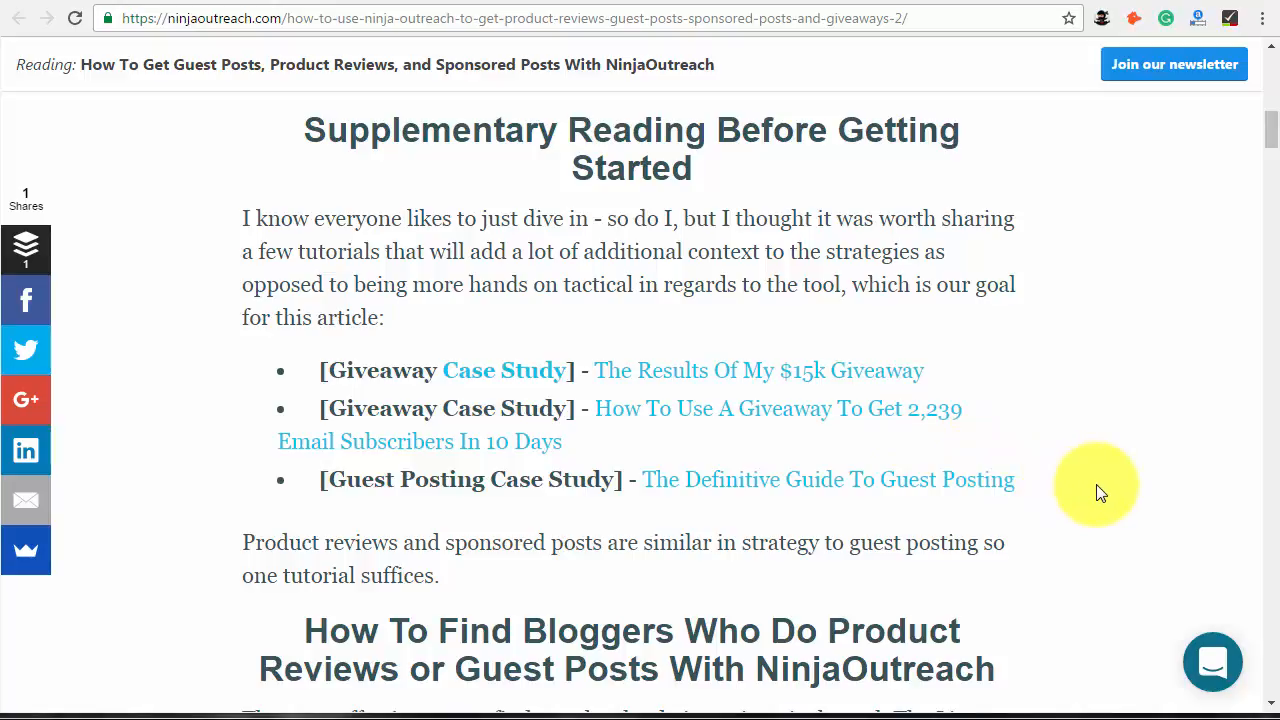
{"action": "scroll", "scroll_direction": "down", "scroll_amount": 3}
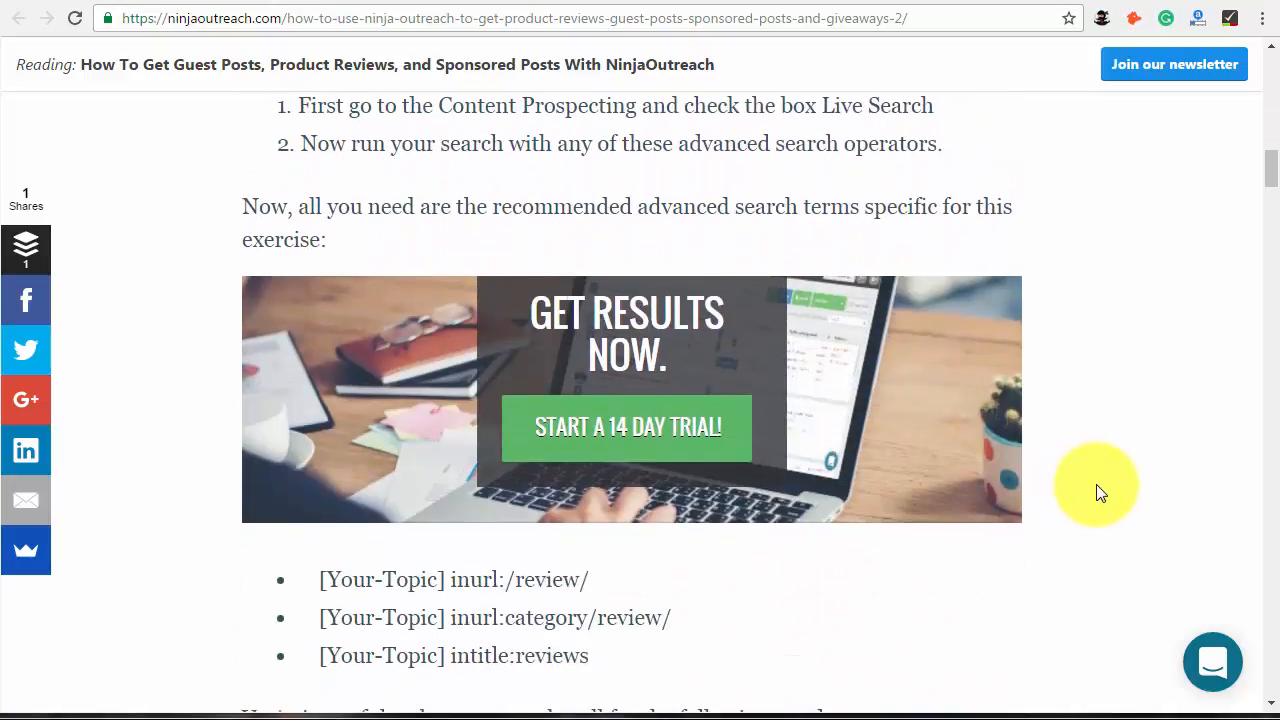
{"action": "scroll", "scroll_direction": "down", "scroll_amount": 3}
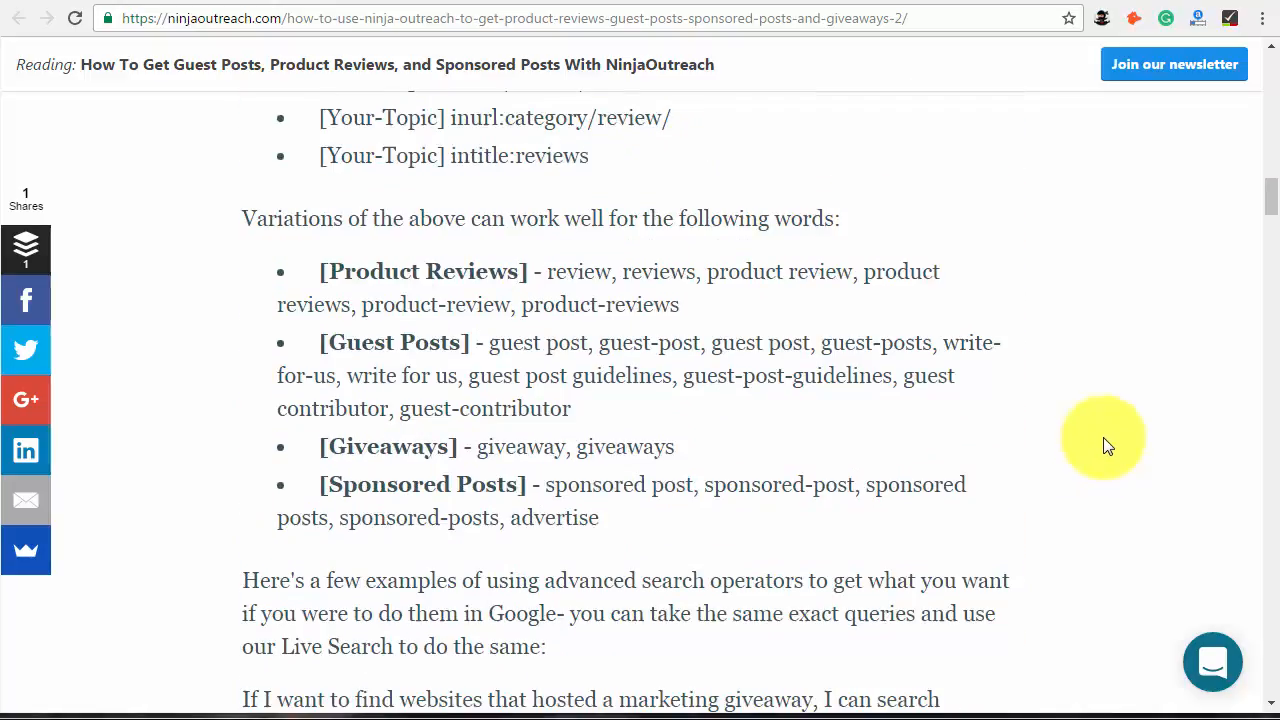
{"action": "mouse_move", "coordinate": [1158, 340]}
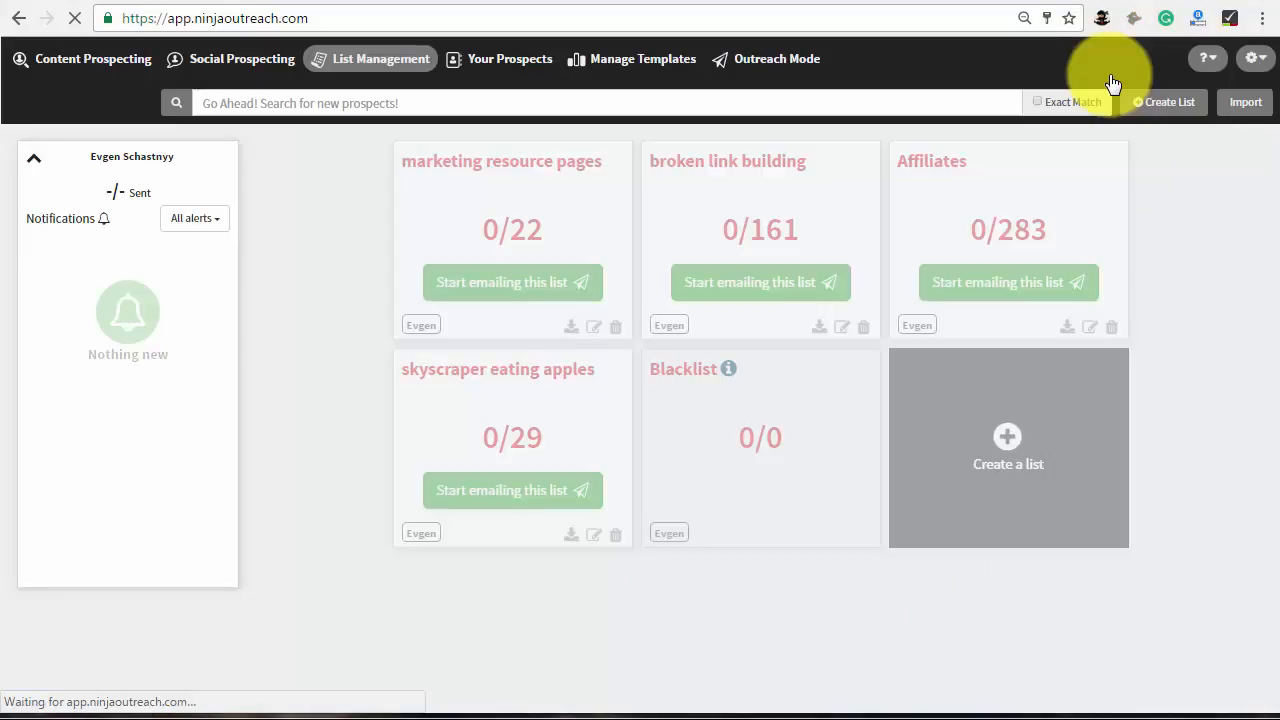
Run a Content Prospecting live search for 'tech inurl:review', returning 41 prospects.
{"action": "left_click", "coordinate": [92, 58]}
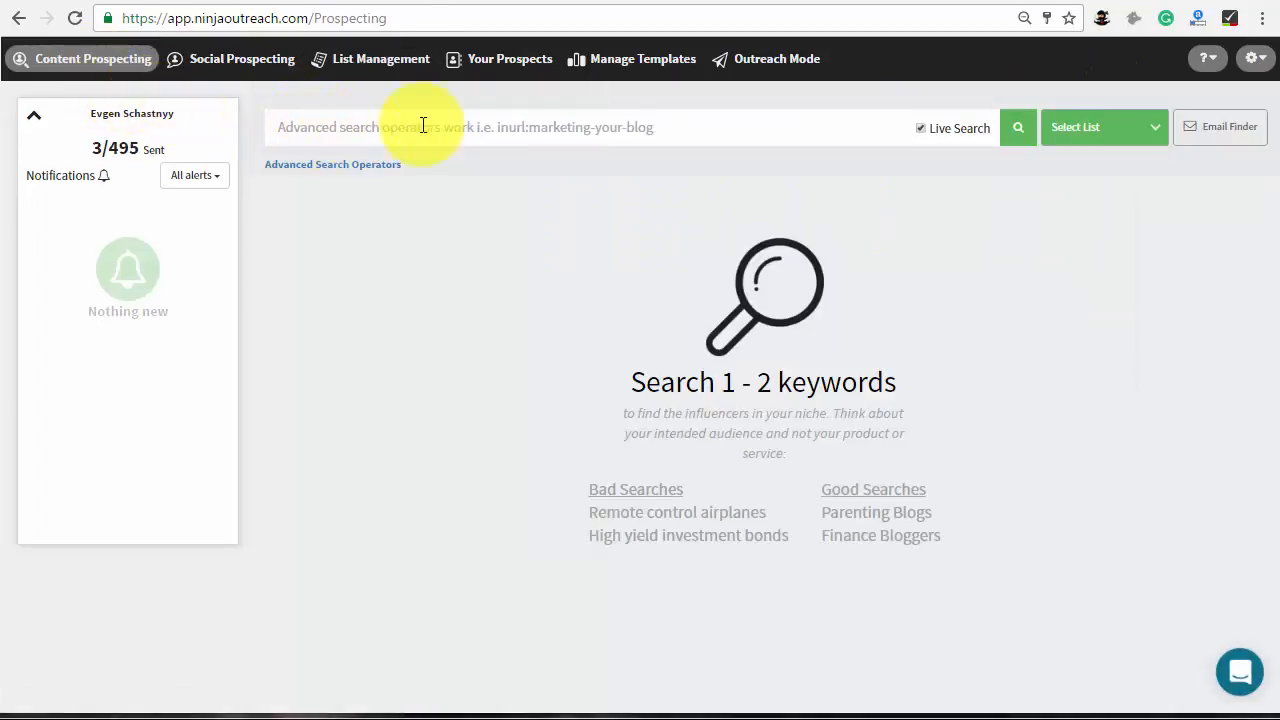
{"action": "mouse_move", "coordinate": [508, 136]}
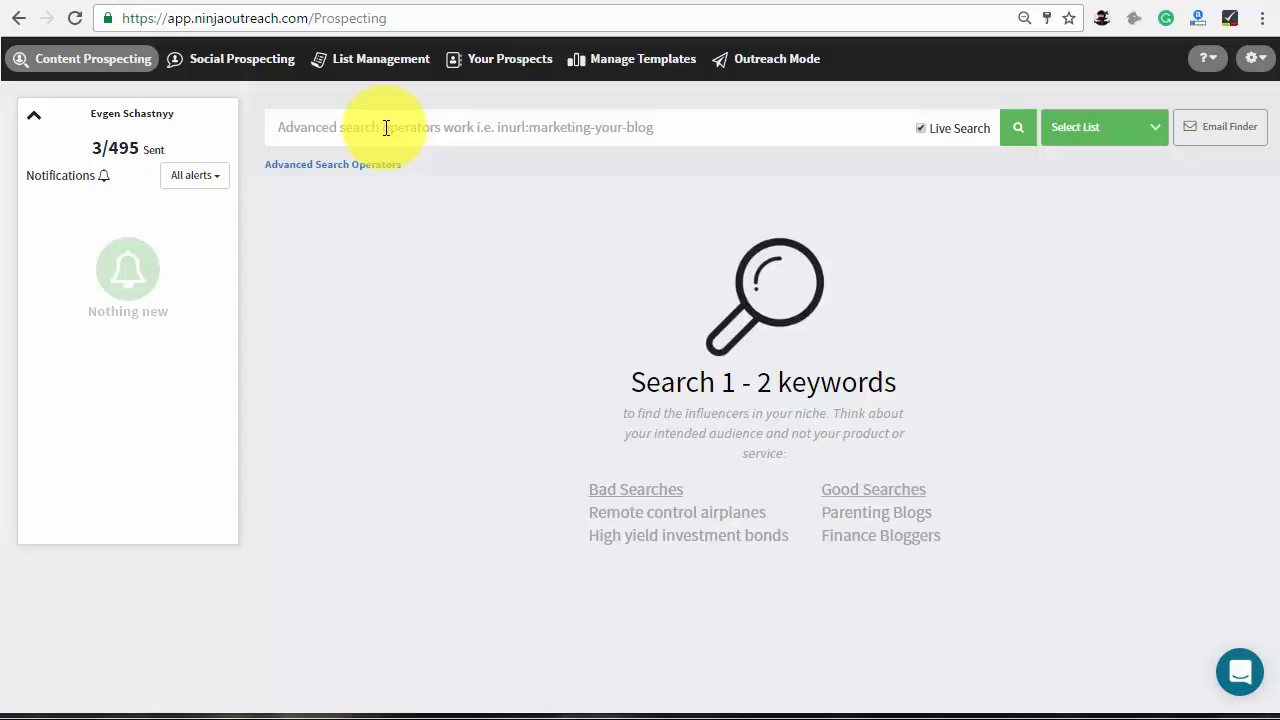
{"action": "type", "text": "tech inurl:"}
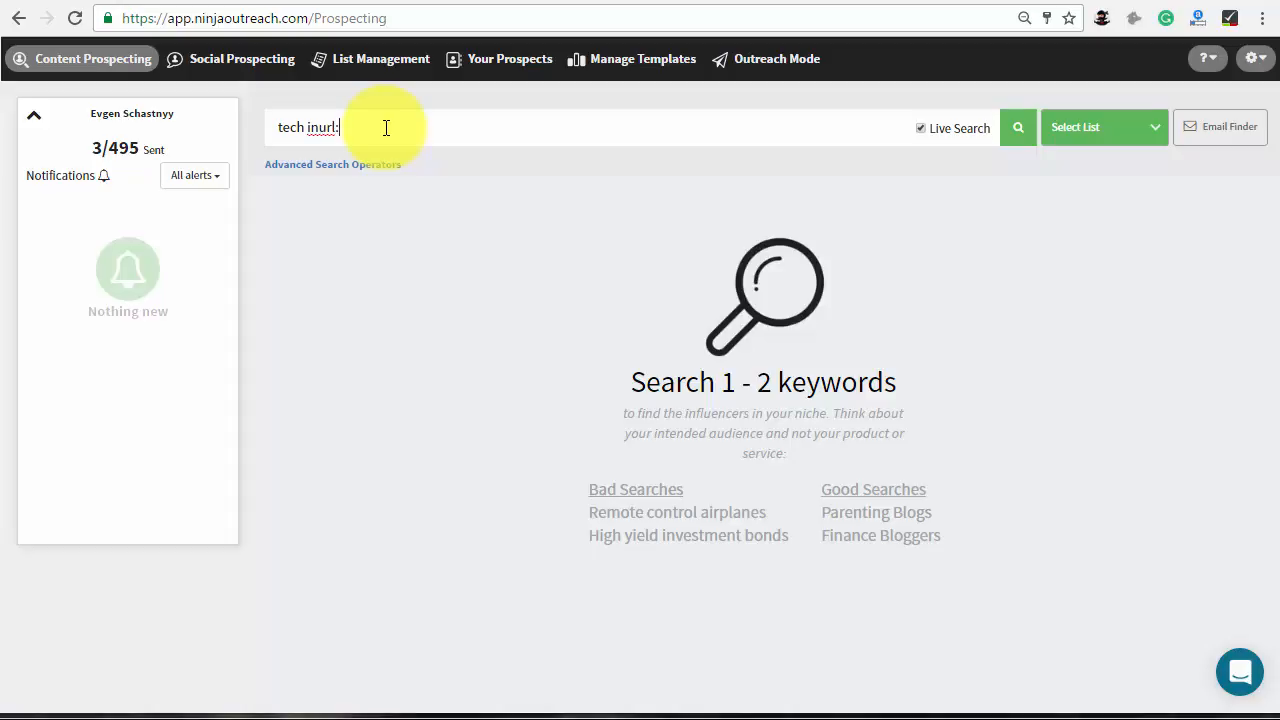
{"action": "type", "text": "review"}
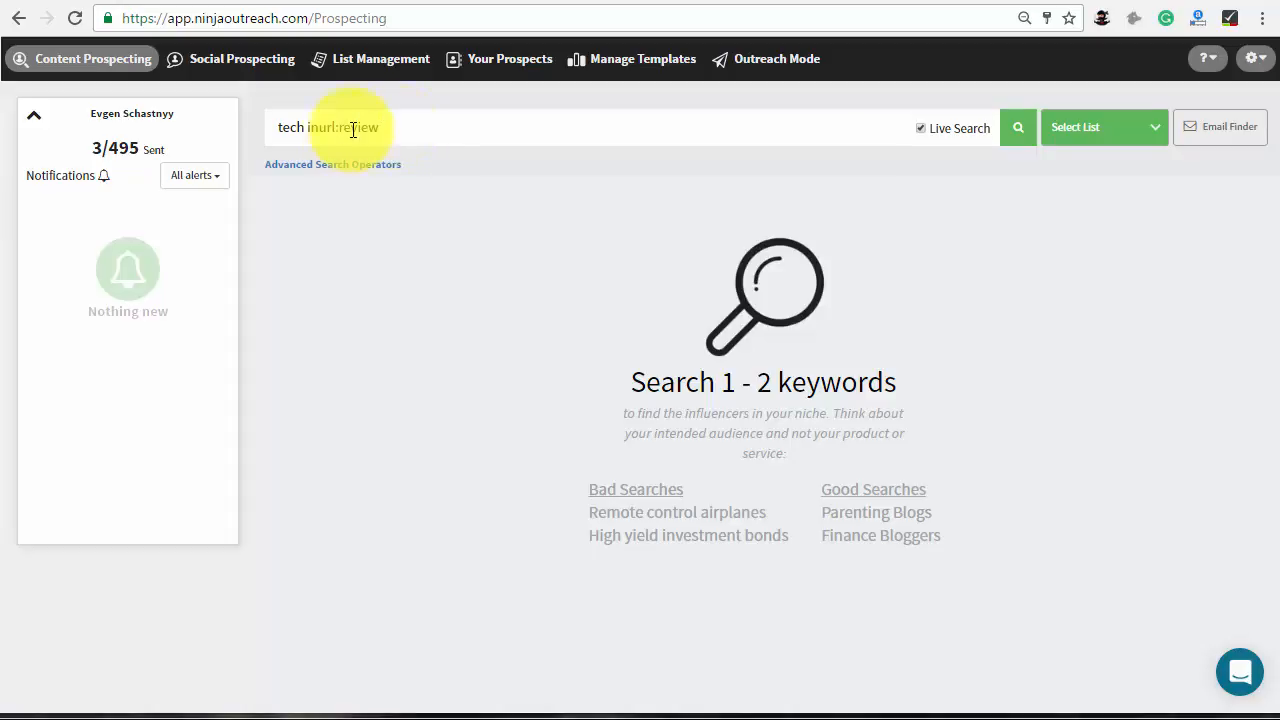
{"action": "left_click", "coordinate": [1016, 128]}
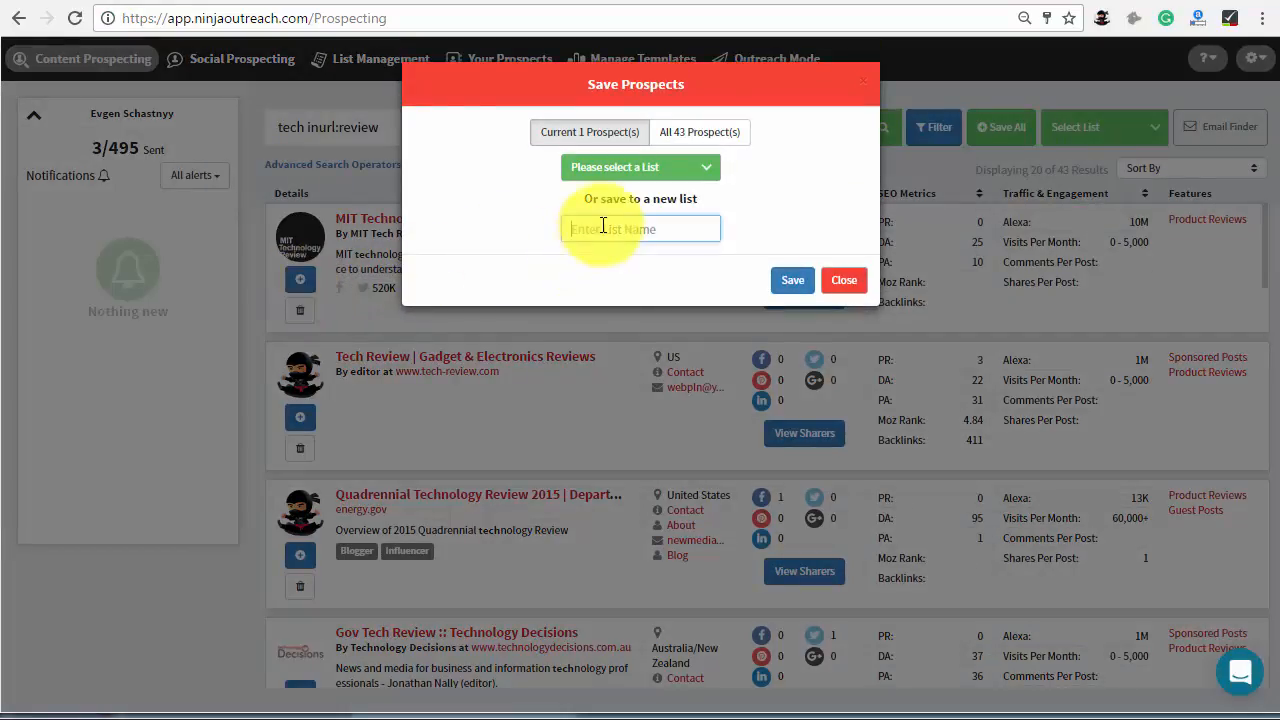
Save the first tech review prospect into a new list named 'Product Reviews'.
{"action": "type", "text": "Product Reviews"}
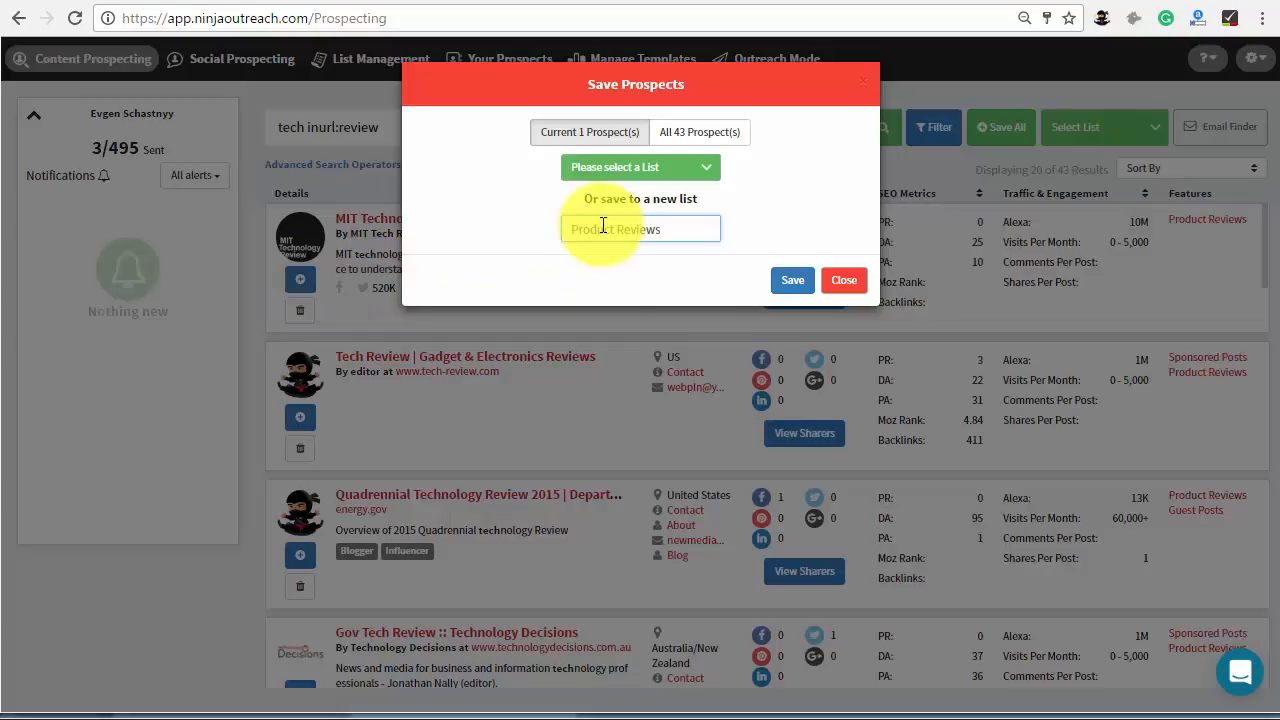
{"action": "left_click", "coordinate": [792, 280]}
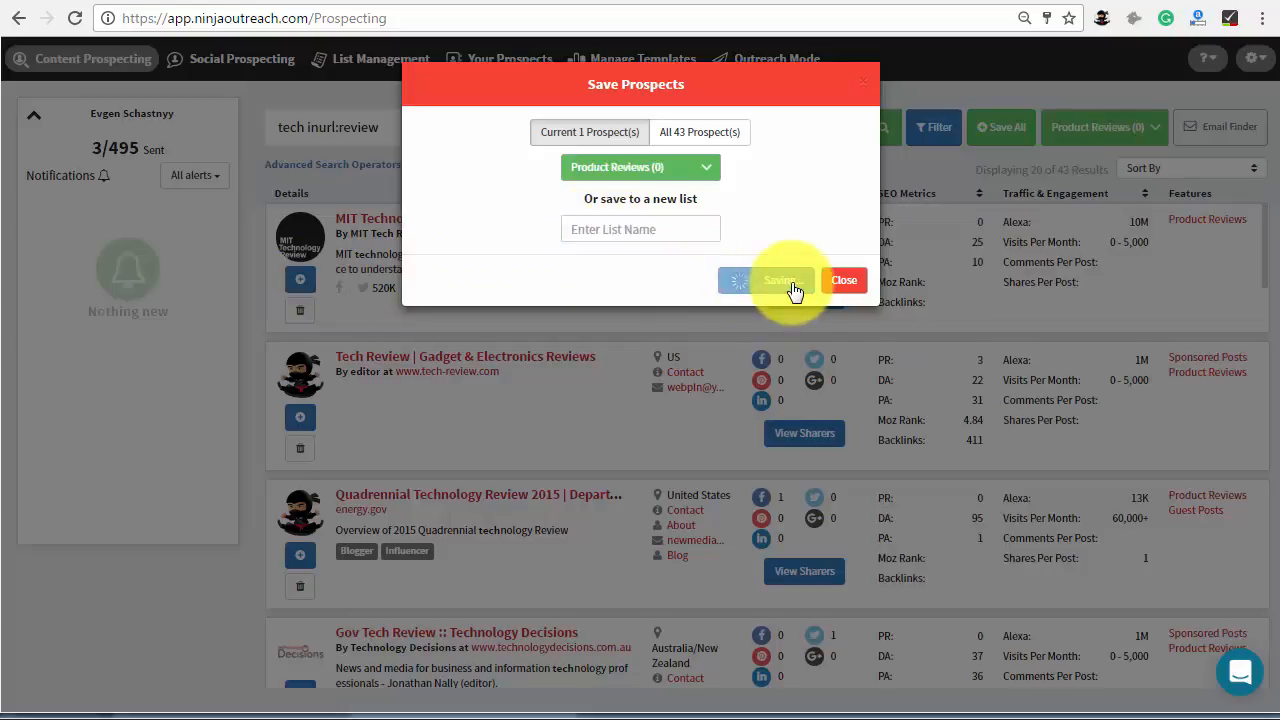
{"action": "left_click", "coordinate": [780, 280]}
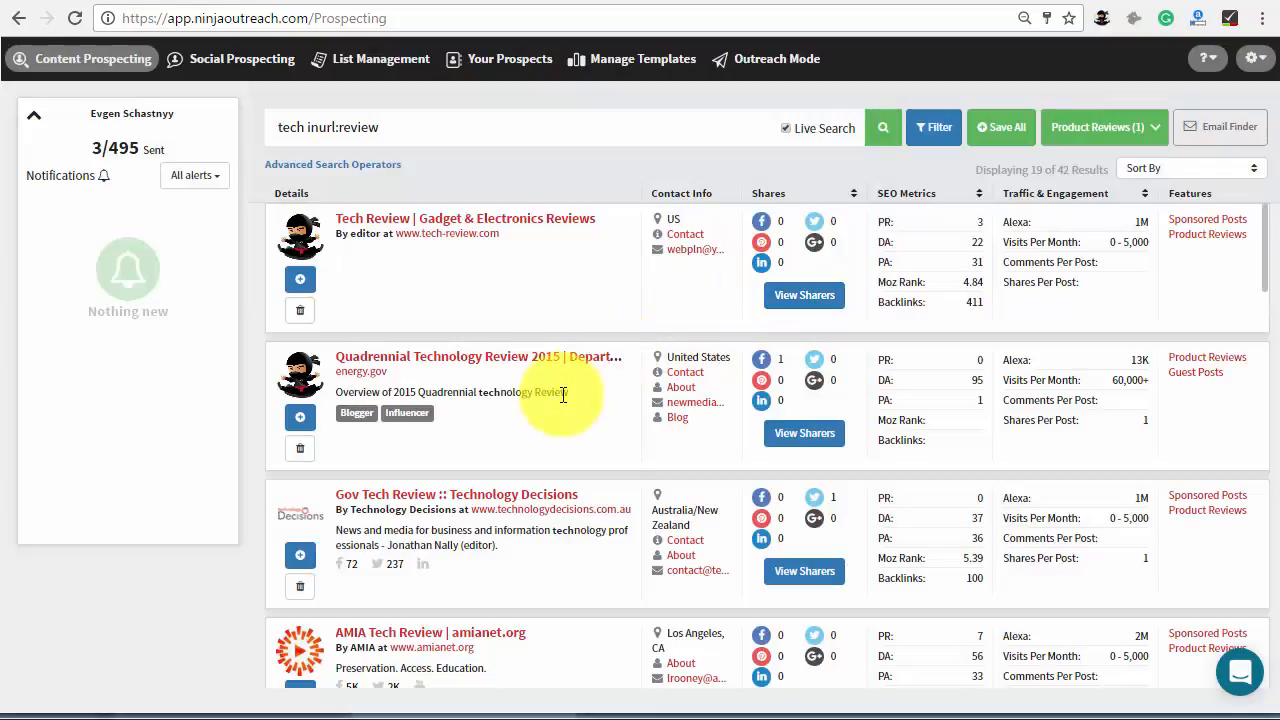
{"action": "mouse_move", "coordinate": [300, 418]}
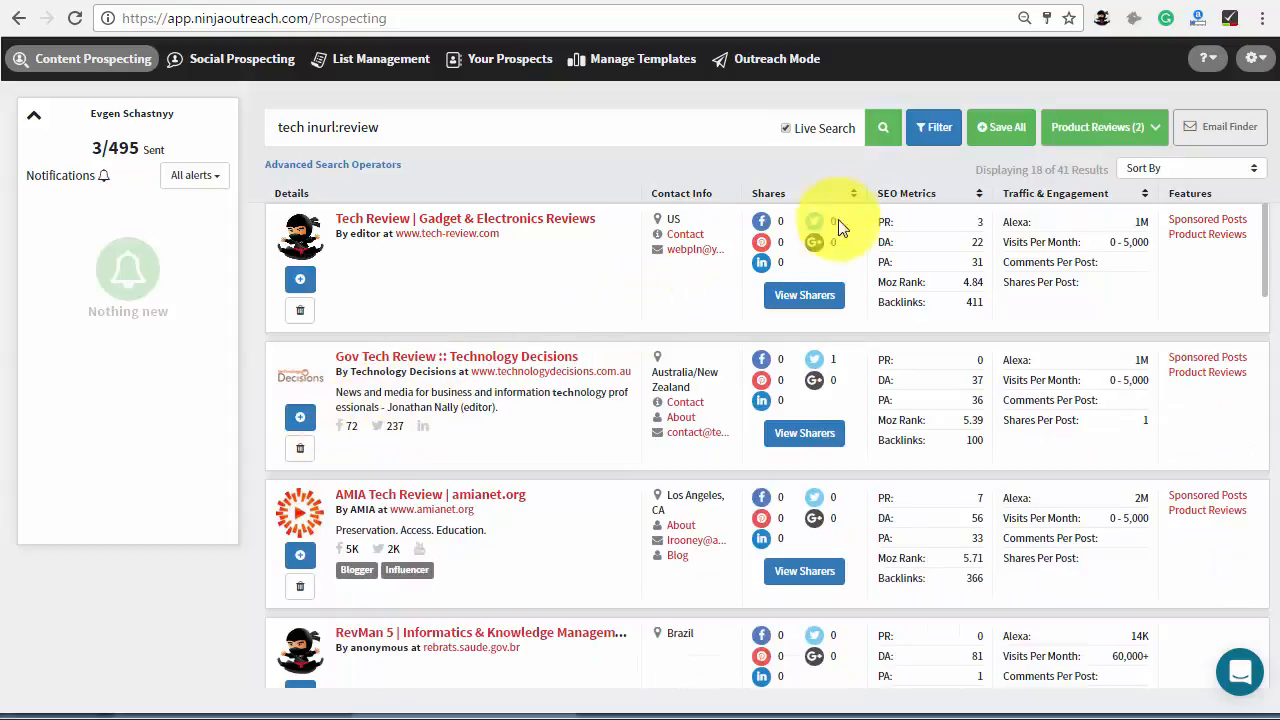
{"action": "mouse_move", "coordinate": [944, 180]}
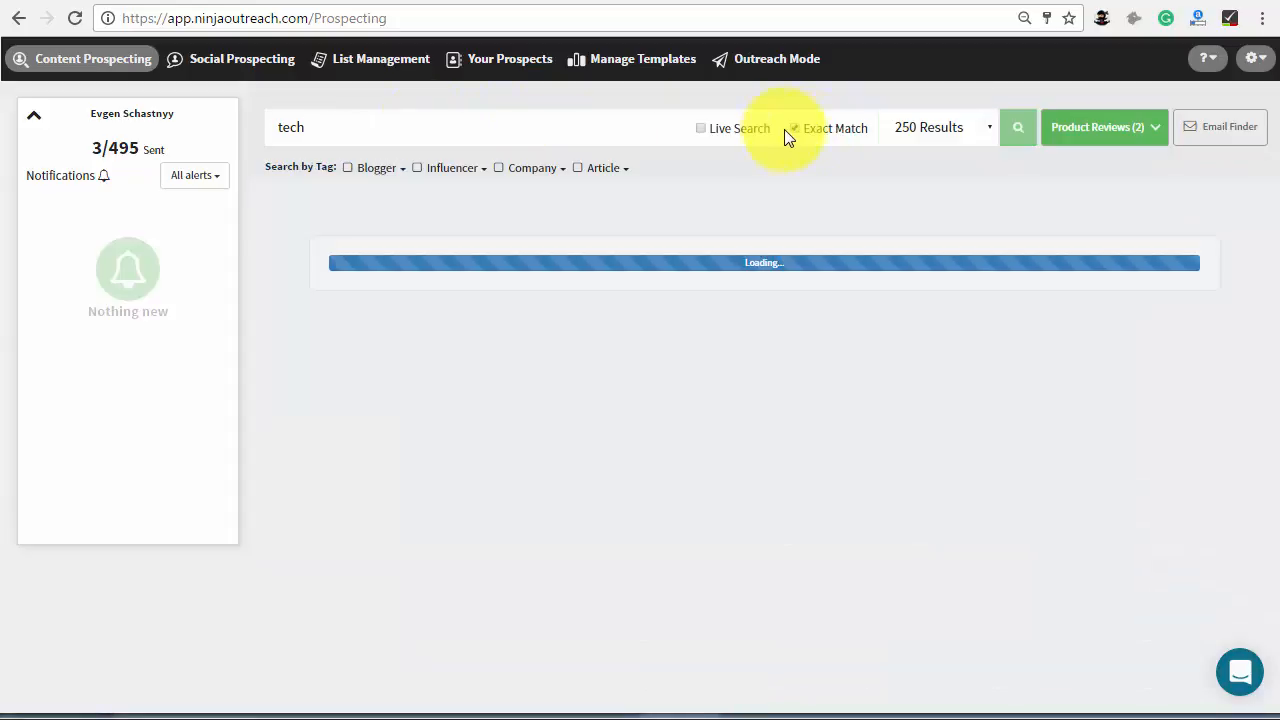
Search 'tech' with Exact Match and 5000 results, then filter Featured Pages to Product Reviews.
{"action": "left_click", "coordinate": [1016, 128]}
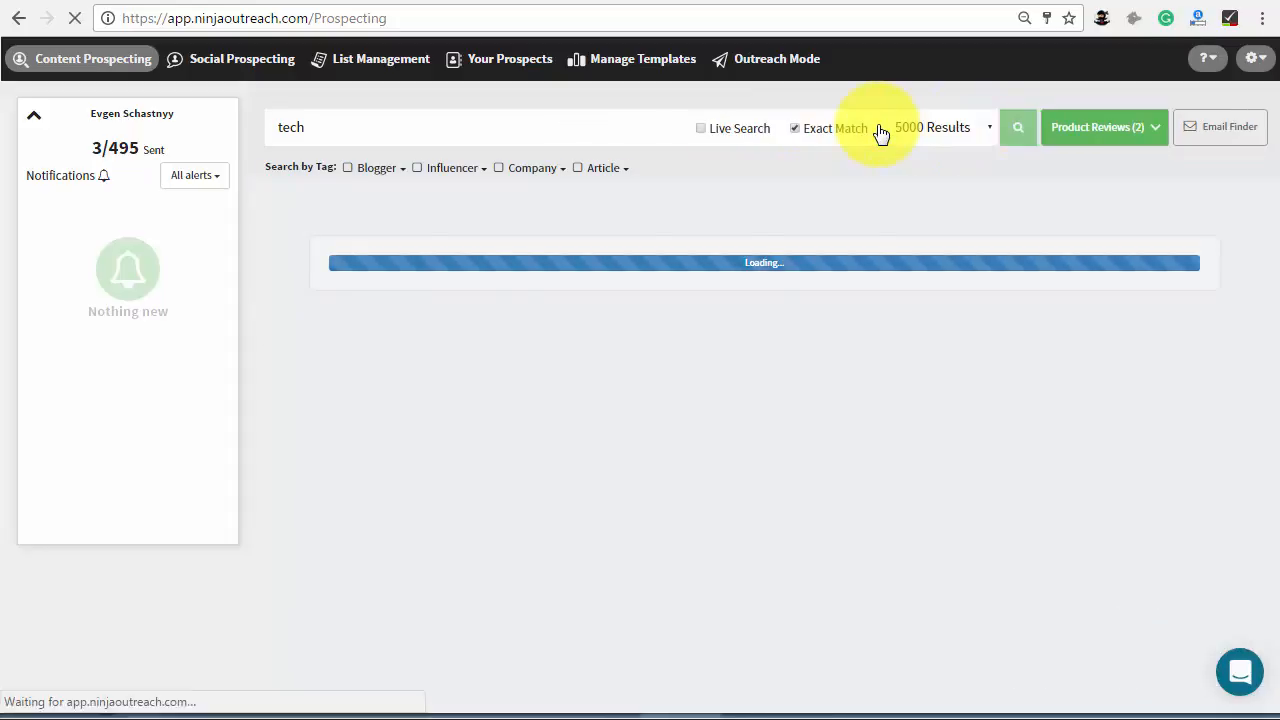
{"action": "left_click", "coordinate": [1018, 128]}
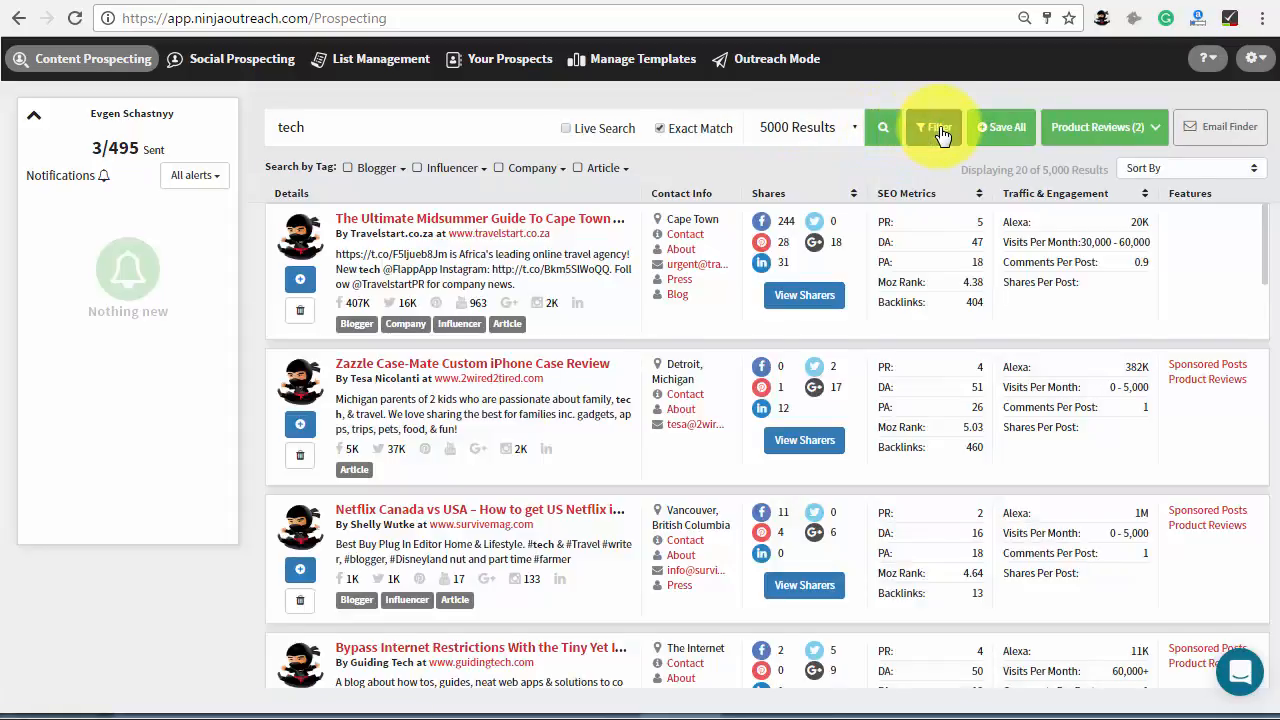
{"action": "left_click", "coordinate": [932, 128]}
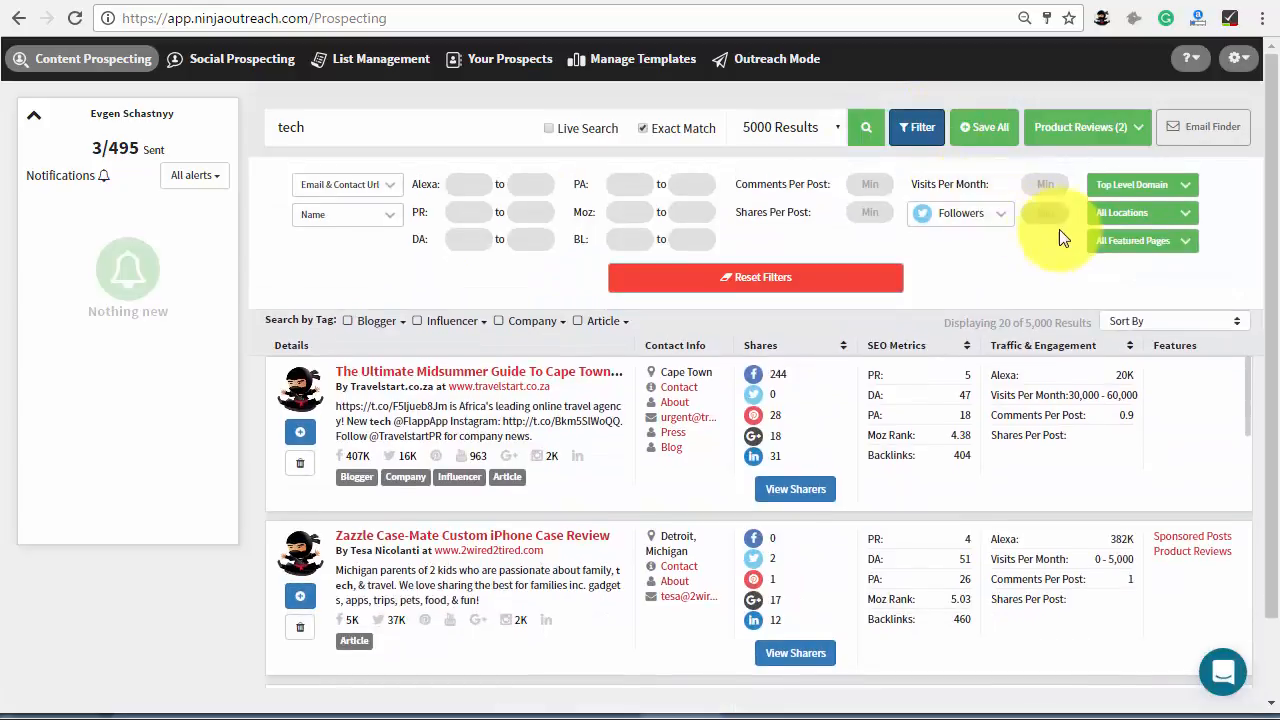
{"action": "left_click", "coordinate": [1140, 240]}
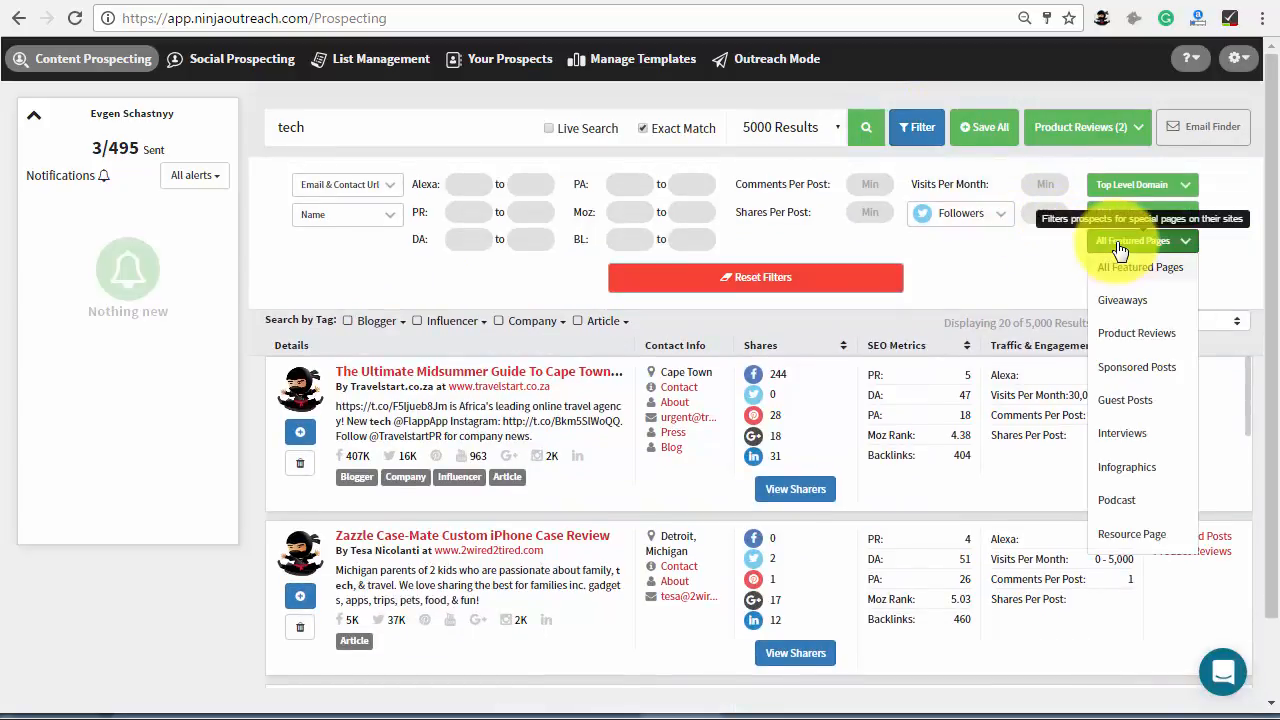
{"action": "mouse_move", "coordinate": [1124, 280]}
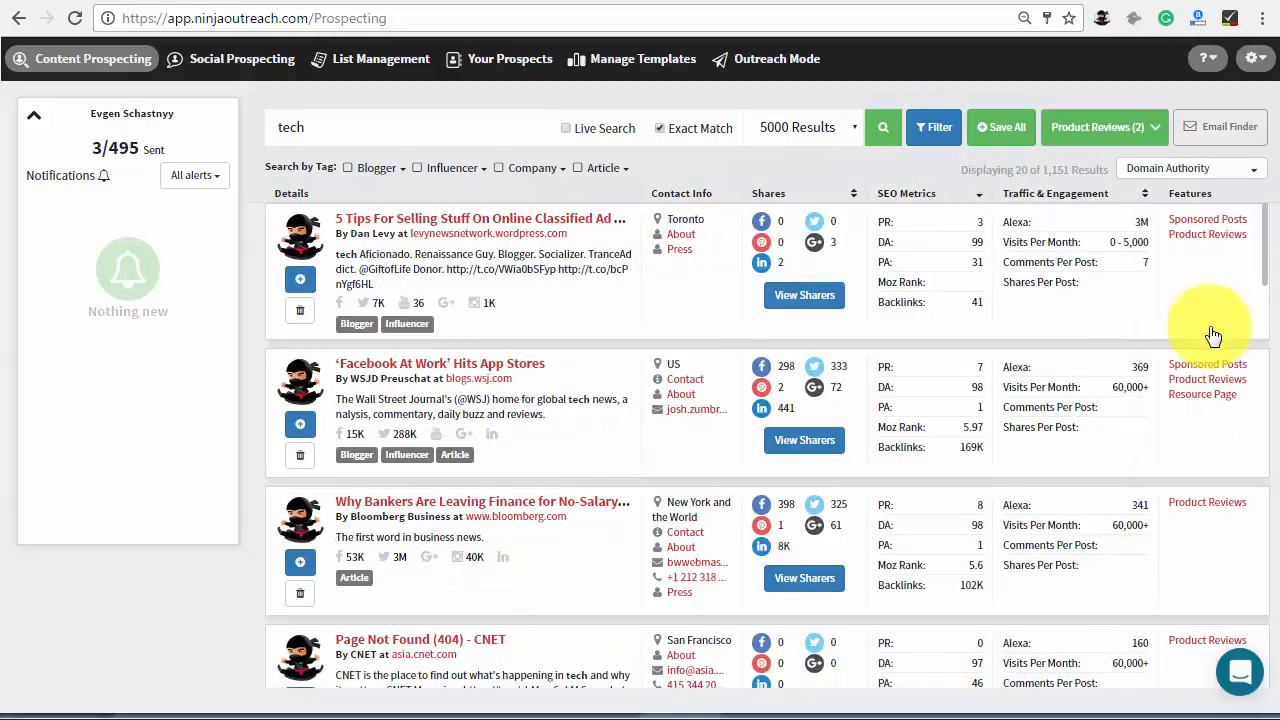
Save All the current 20 filtered prospects to the Product Reviews list.
{"action": "left_click", "coordinate": [1000, 128]}
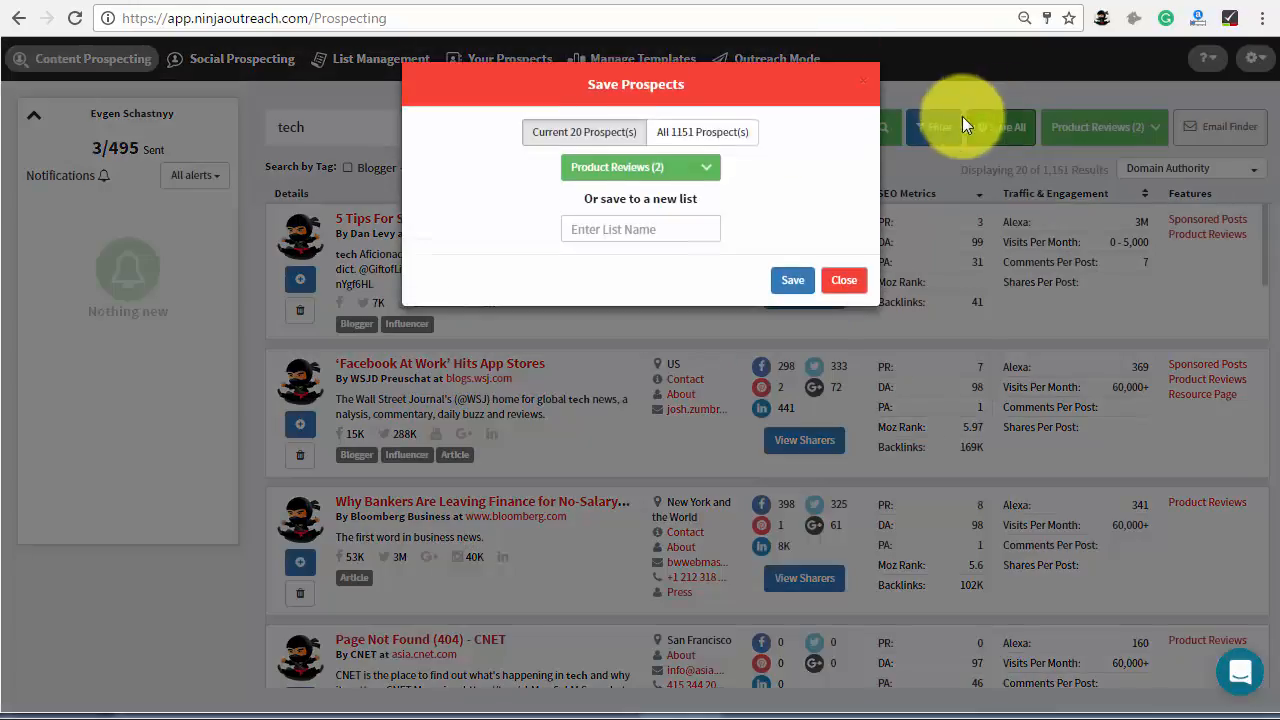
{"action": "left_click", "coordinate": [792, 280]}
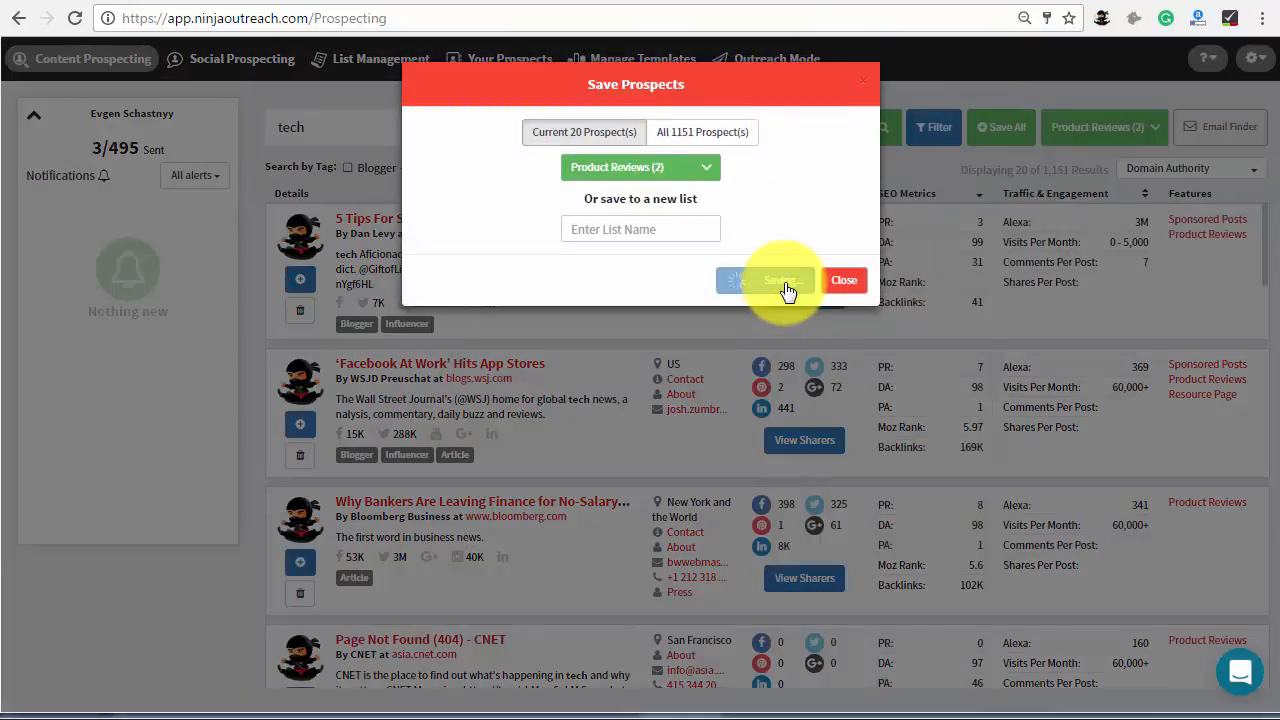
{"action": "left_click", "coordinate": [780, 280]}
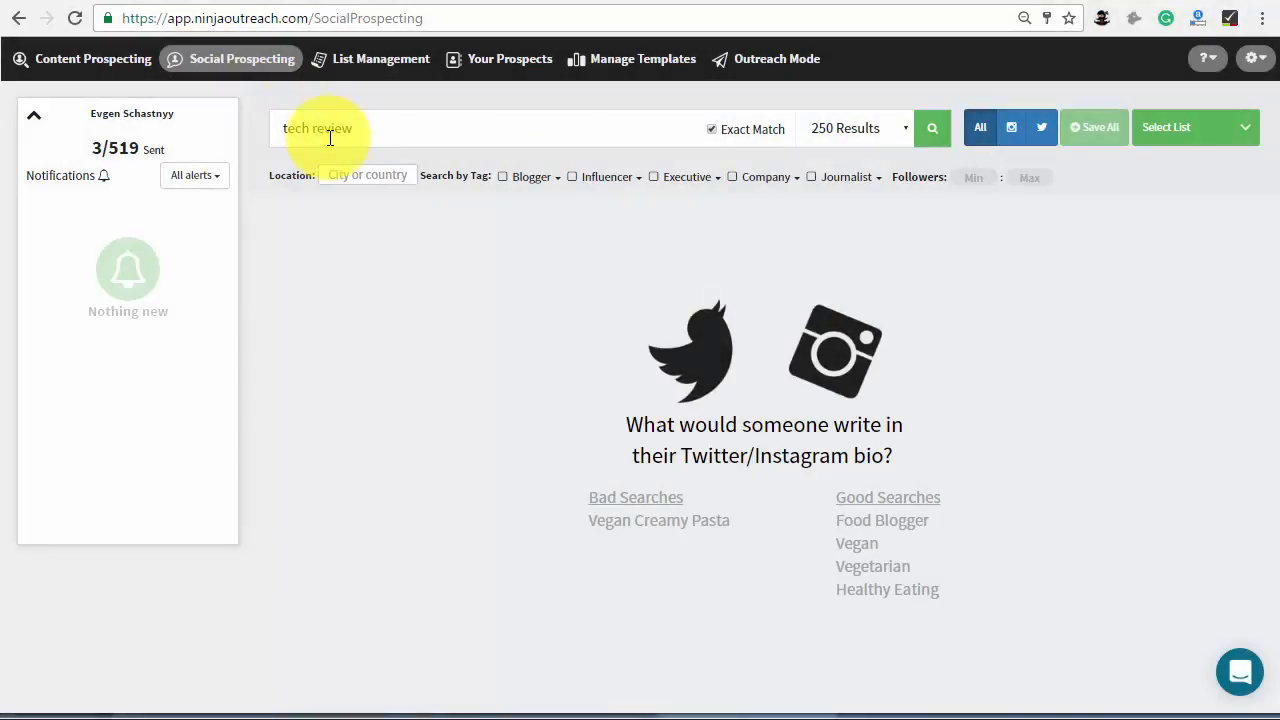
Search social profiles for 'tech reviews' and save Ars Technica to Product Reviews.
{"action": "left_click", "coordinate": [932, 128]}
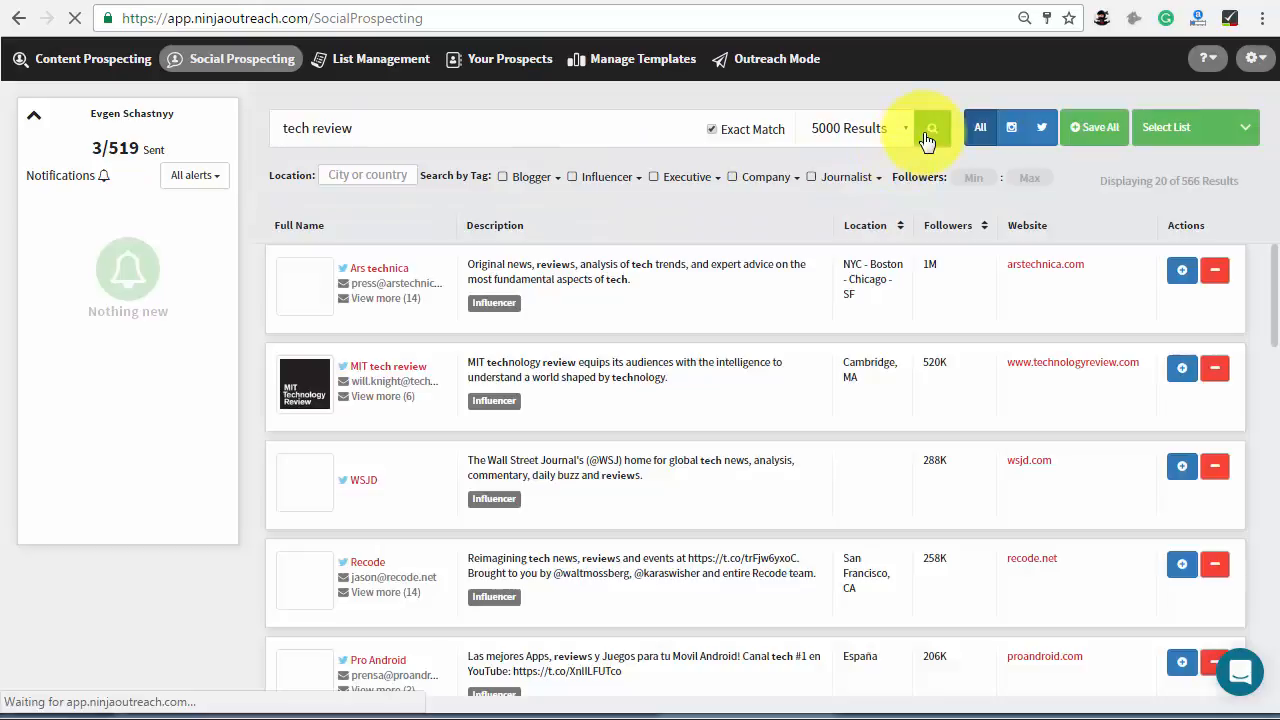
{"action": "left_click", "coordinate": [932, 128]}
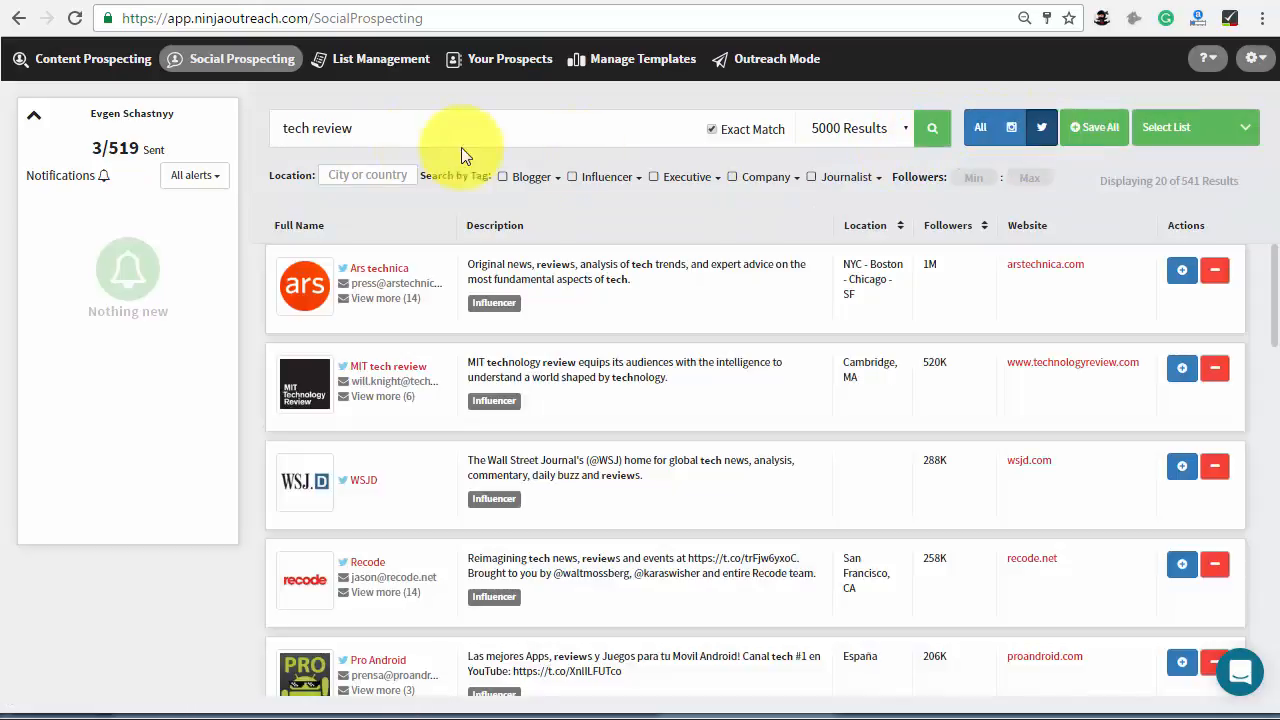
{"action": "left_click", "coordinate": [932, 128]}
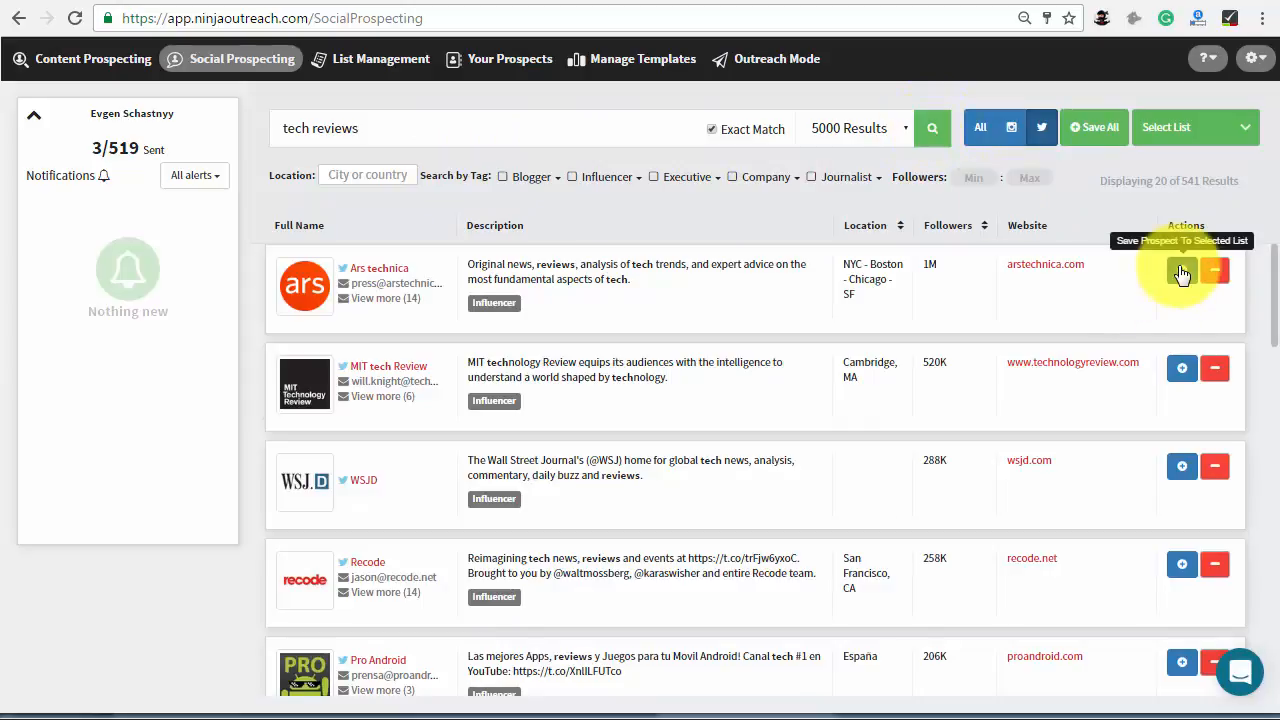
{"action": "left_click", "coordinate": [1180, 270]}
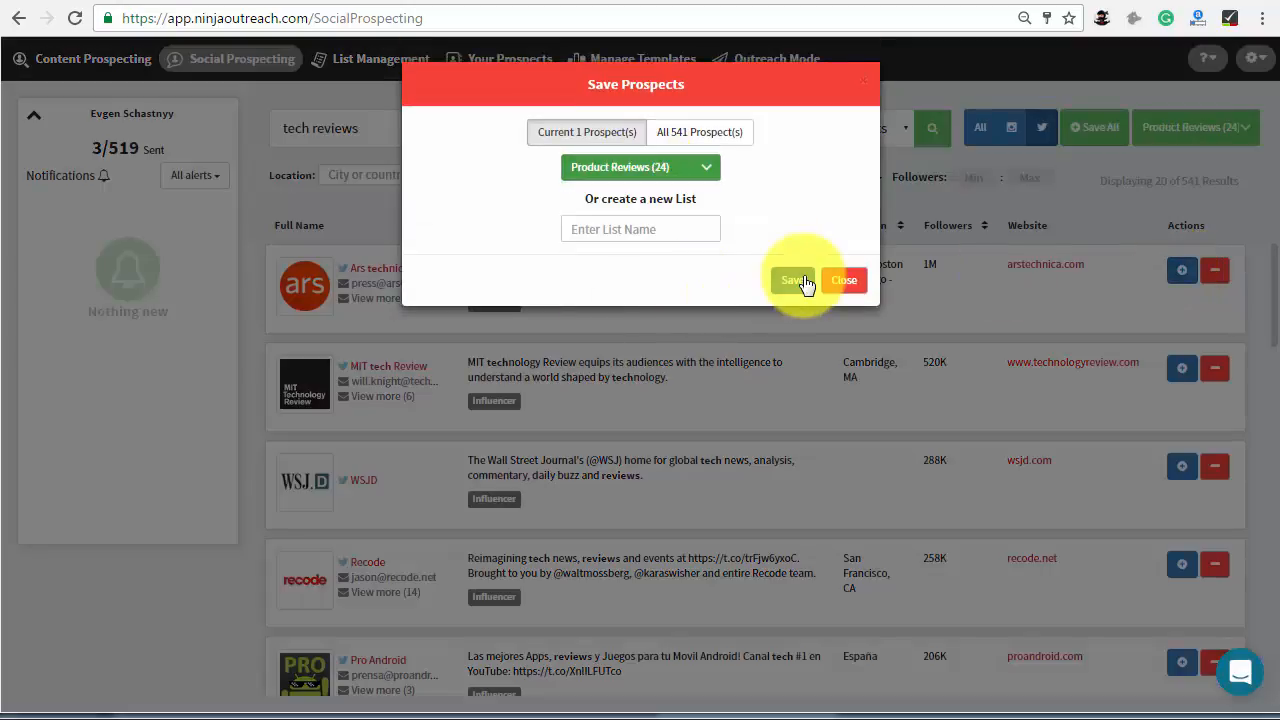
{"action": "left_click", "coordinate": [792, 280]}
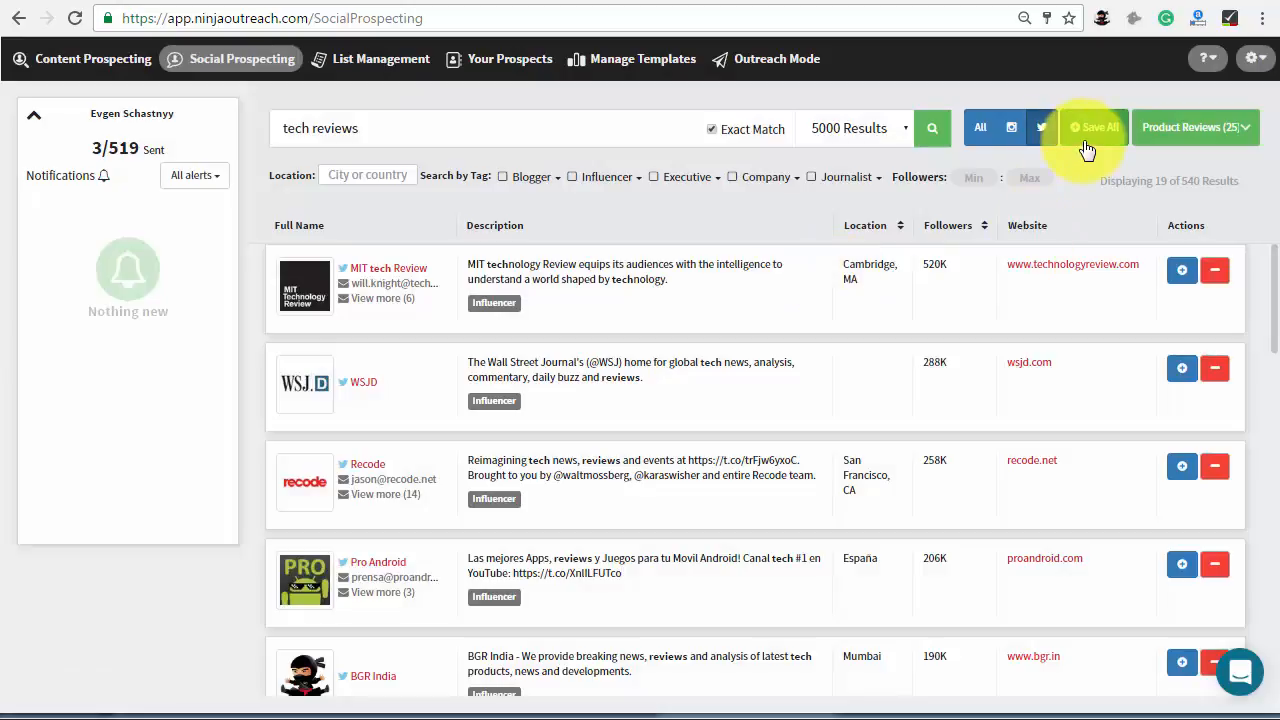
Save all 19 current tech reviews results to the Product Reviews list.
{"action": "left_click", "coordinate": [1092, 128]}
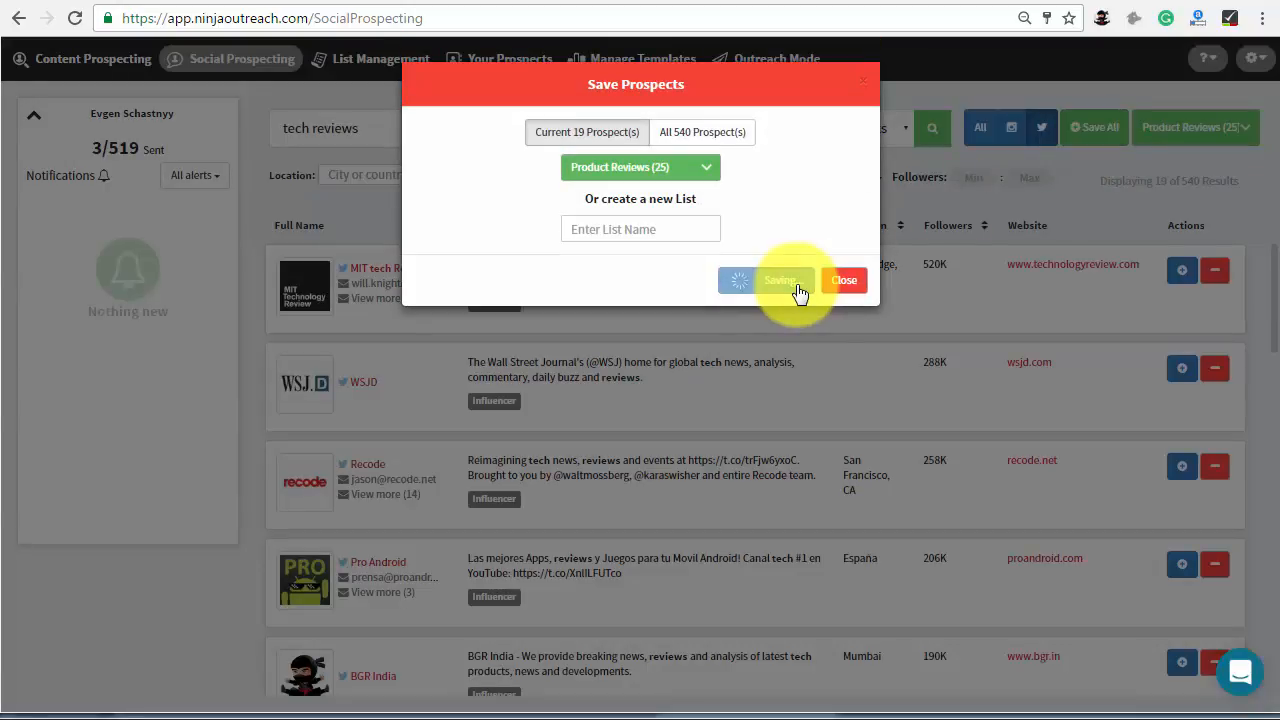
{"action": "left_click", "coordinate": [780, 280]}
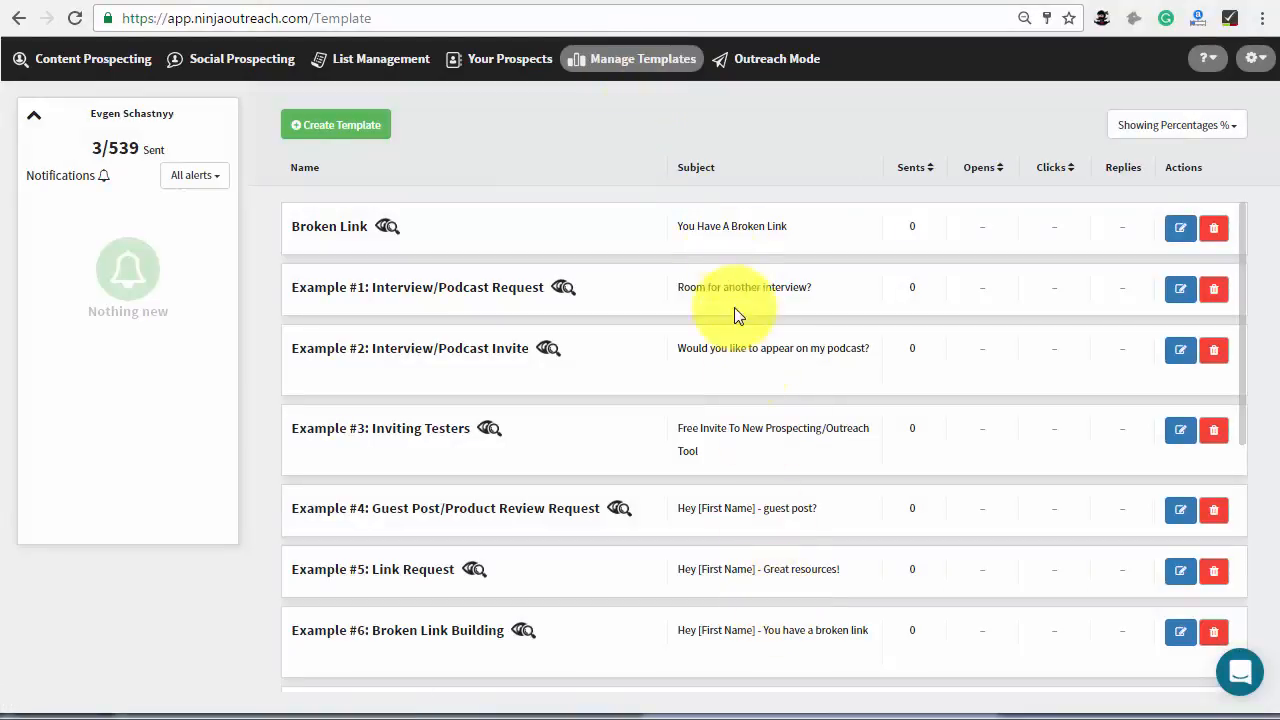
Create a template 'For Product Review' with subject 'Wondering If You'd Be Interested' and empty body.
{"action": "left_click", "coordinate": [336, 124]}
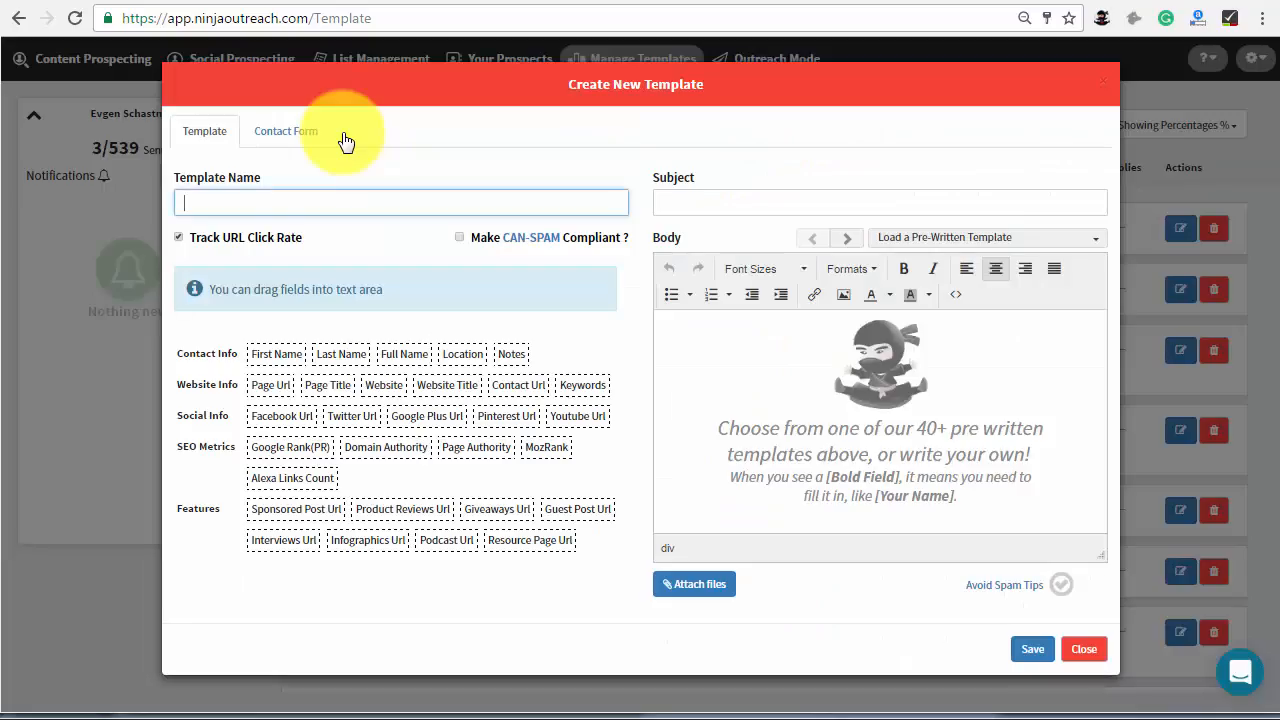
{"action": "type", "text": "For Product Review"}
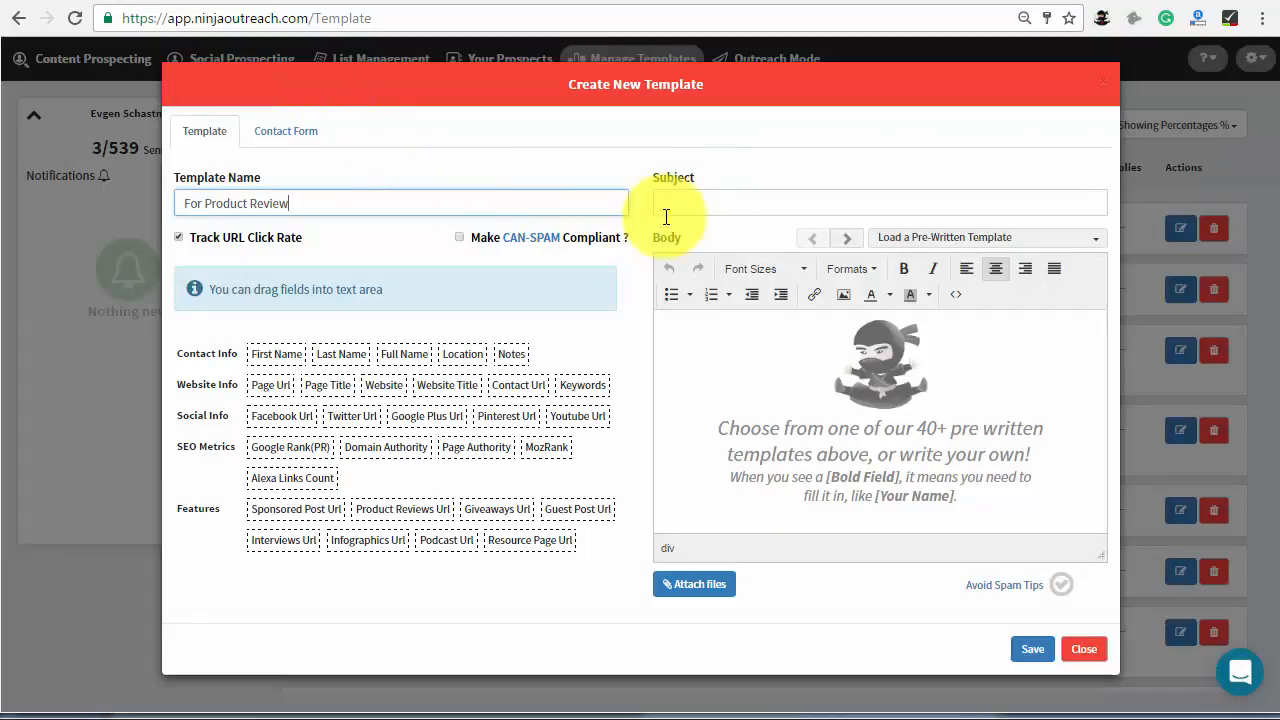
{"action": "type", "text": "Wondering If You'd Be Interested"}
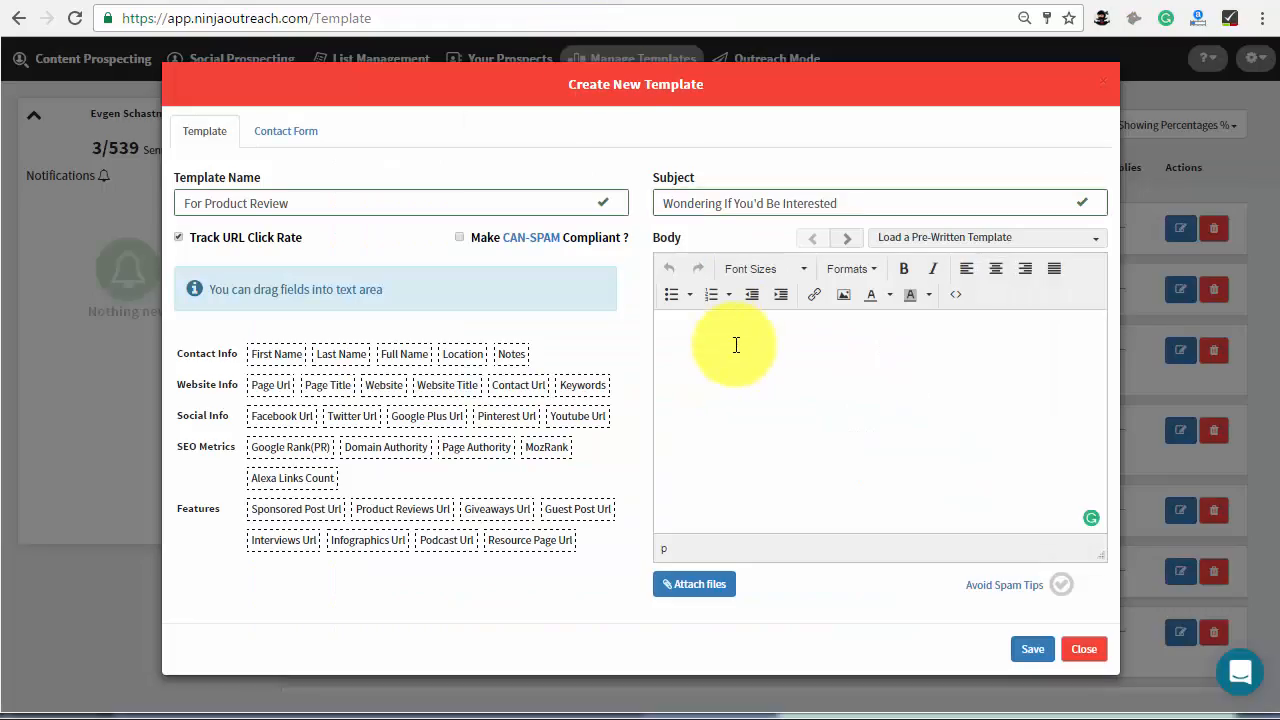
{"action": "left_click", "coordinate": [1084, 648]}
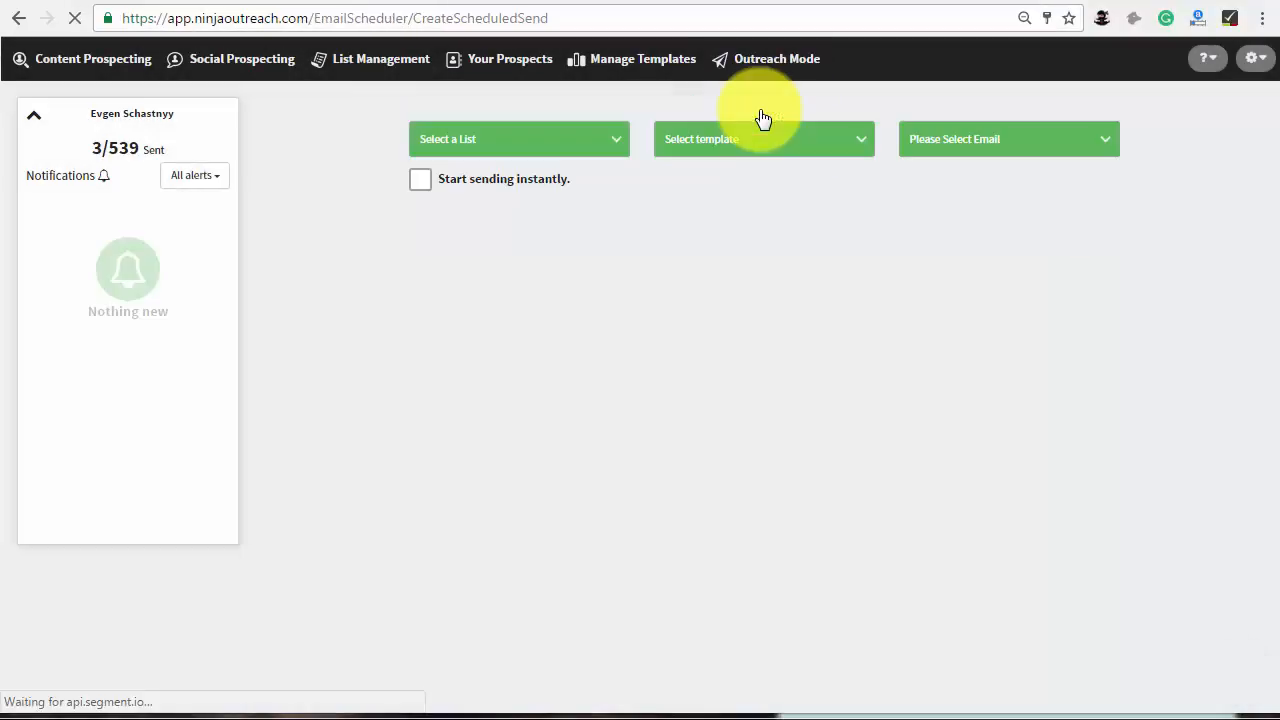
Choose the For Product Review template for Product Reviews starting December 22, not sent instantly.
{"action": "left_click", "coordinate": [764, 140]}
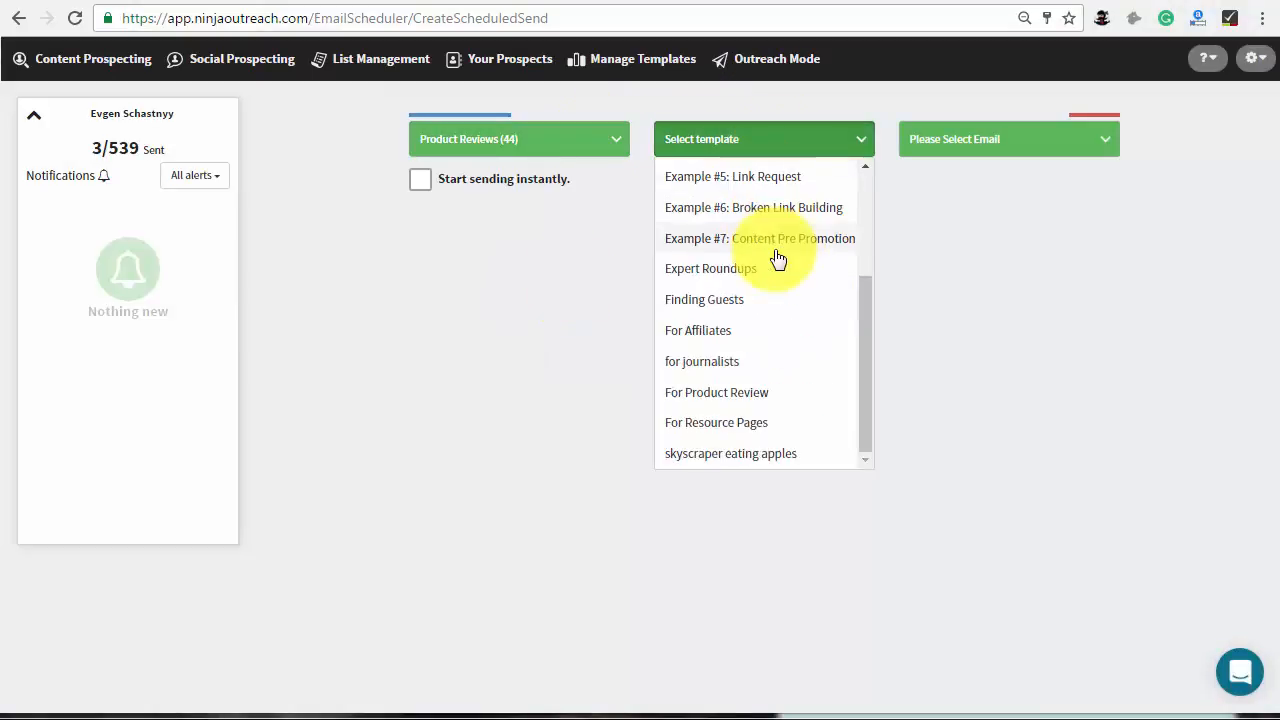
{"action": "left_click", "coordinate": [716, 392]}
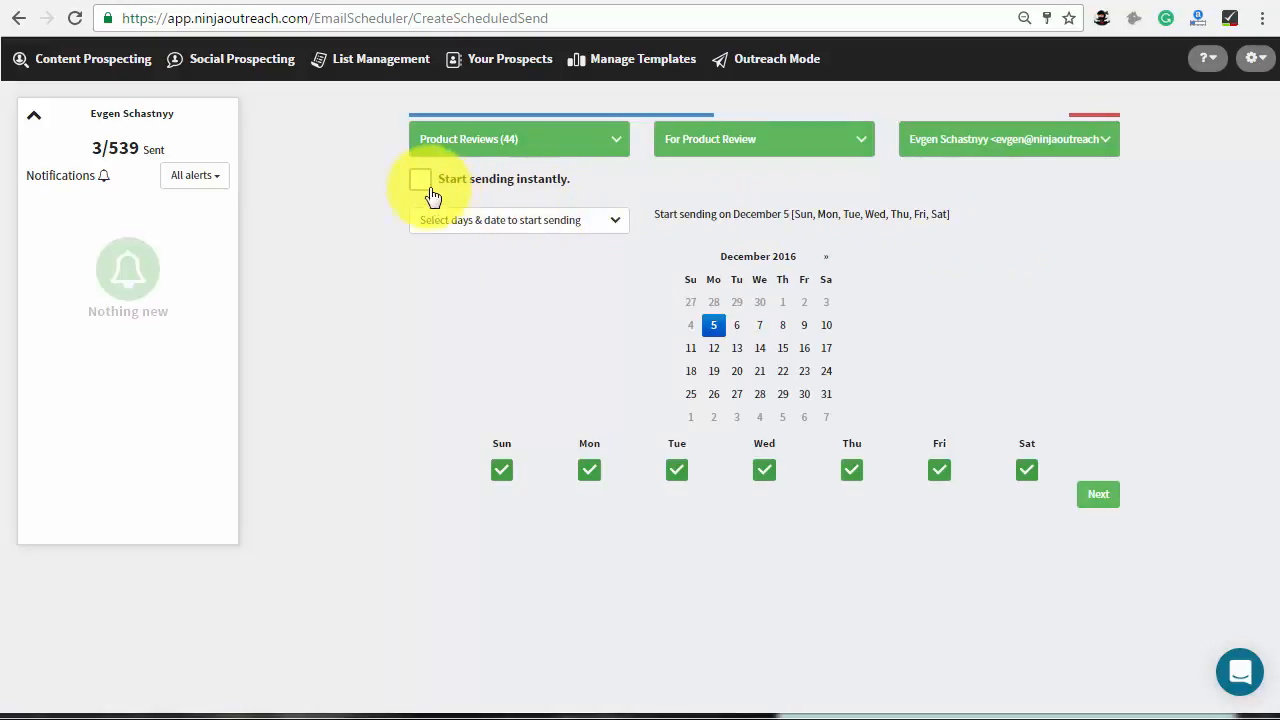
{"action": "left_click", "coordinate": [420, 180]}
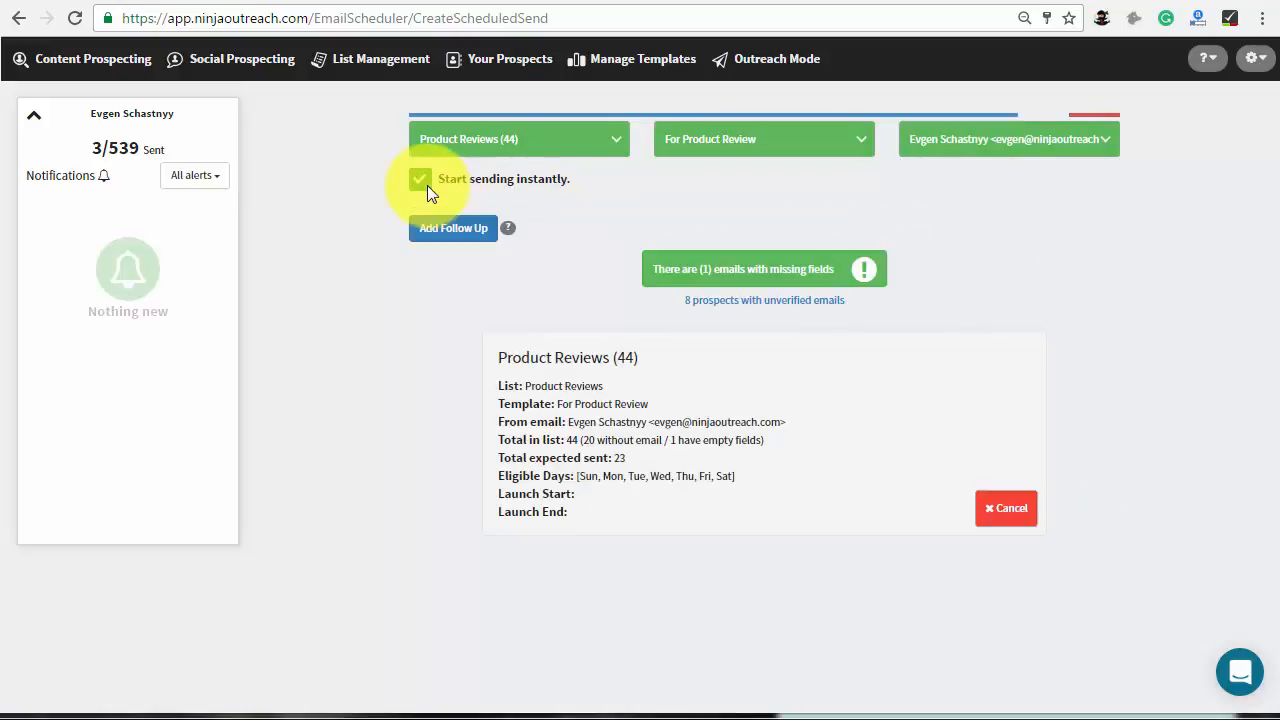
{"action": "left_click", "coordinate": [420, 180]}
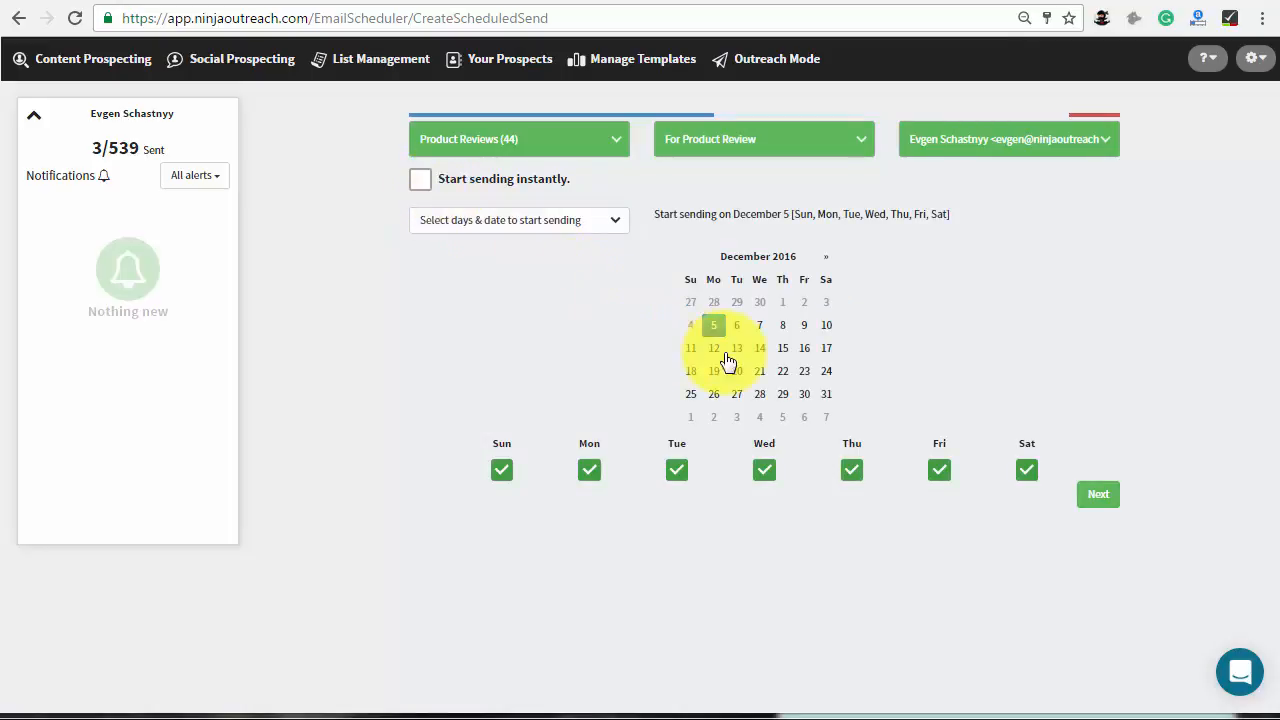
{"action": "left_click", "coordinate": [782, 370]}
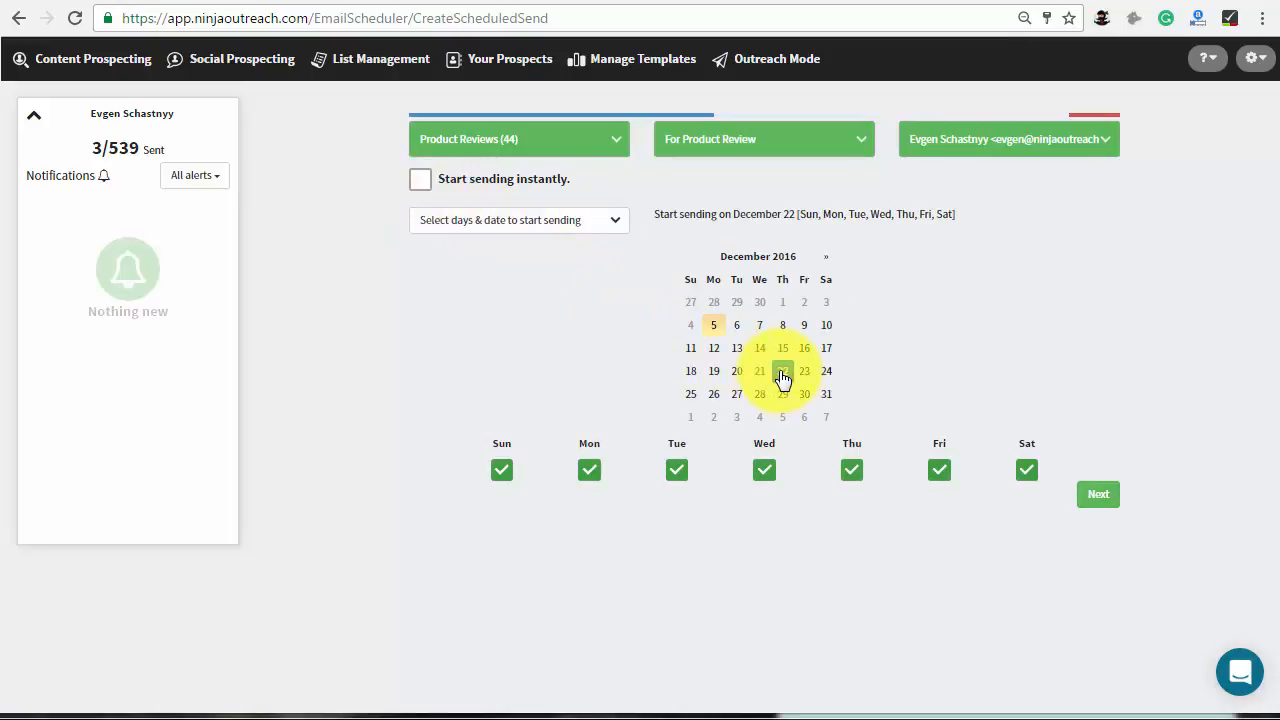
{"action": "left_click", "coordinate": [500, 470]}
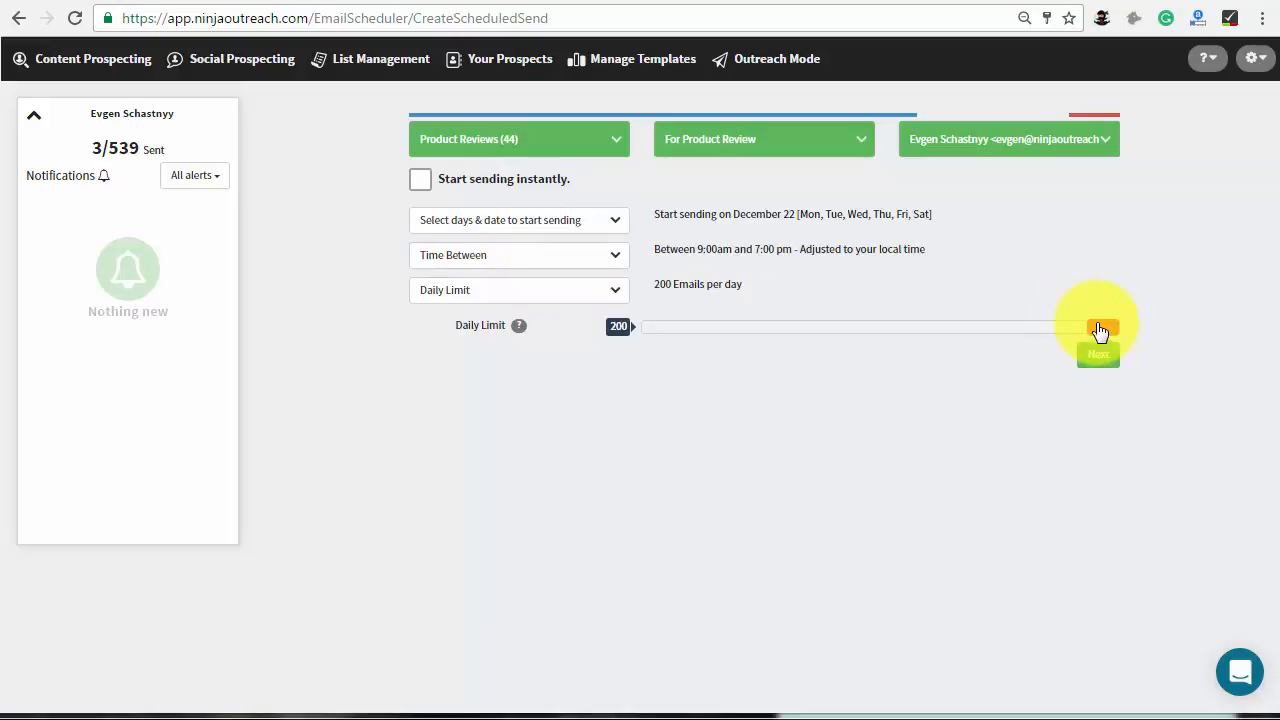
Lower the Daily Limit slider to about 115 emails per day.
{"action": "left_click_drag", "start_coordinate": [1098, 328], "coordinate": [920, 328]}
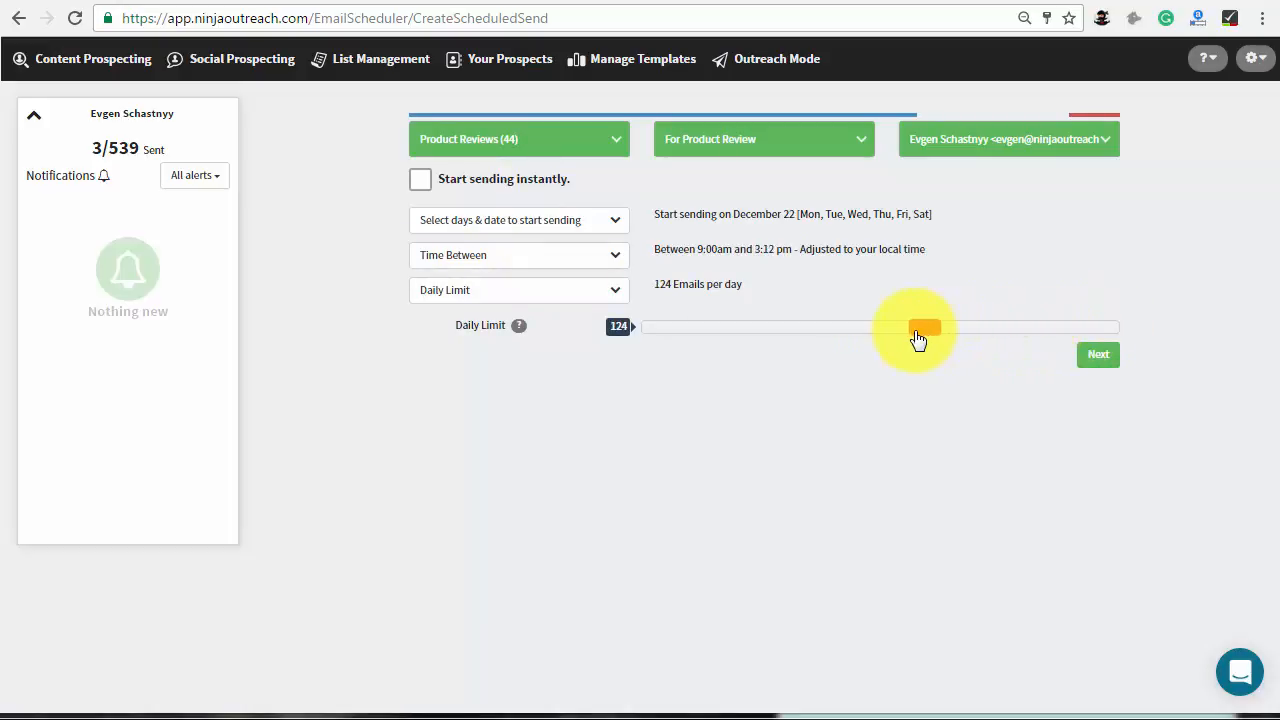
{"action": "left_click_drag", "start_coordinate": [920, 328], "coordinate": [904, 328]}
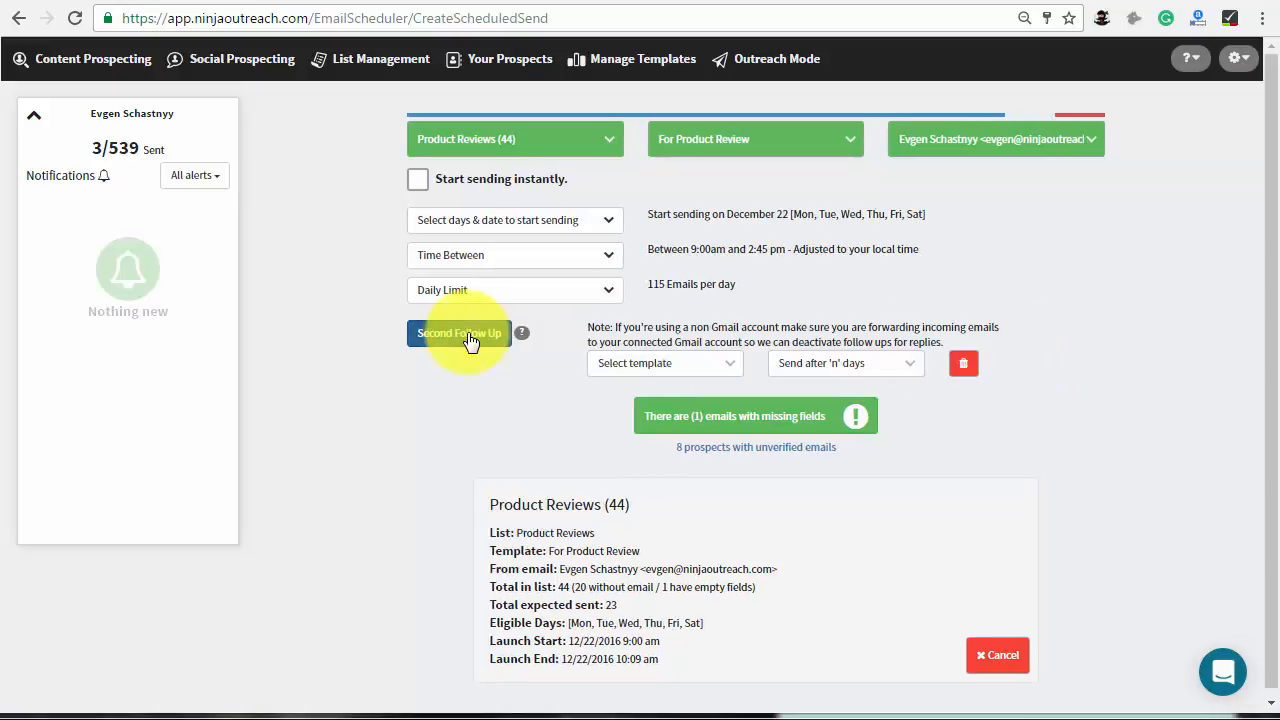
Add one follow-up using For Product Review sent after 3 days, removing the extra row.
{"action": "left_click", "coordinate": [664, 364]}
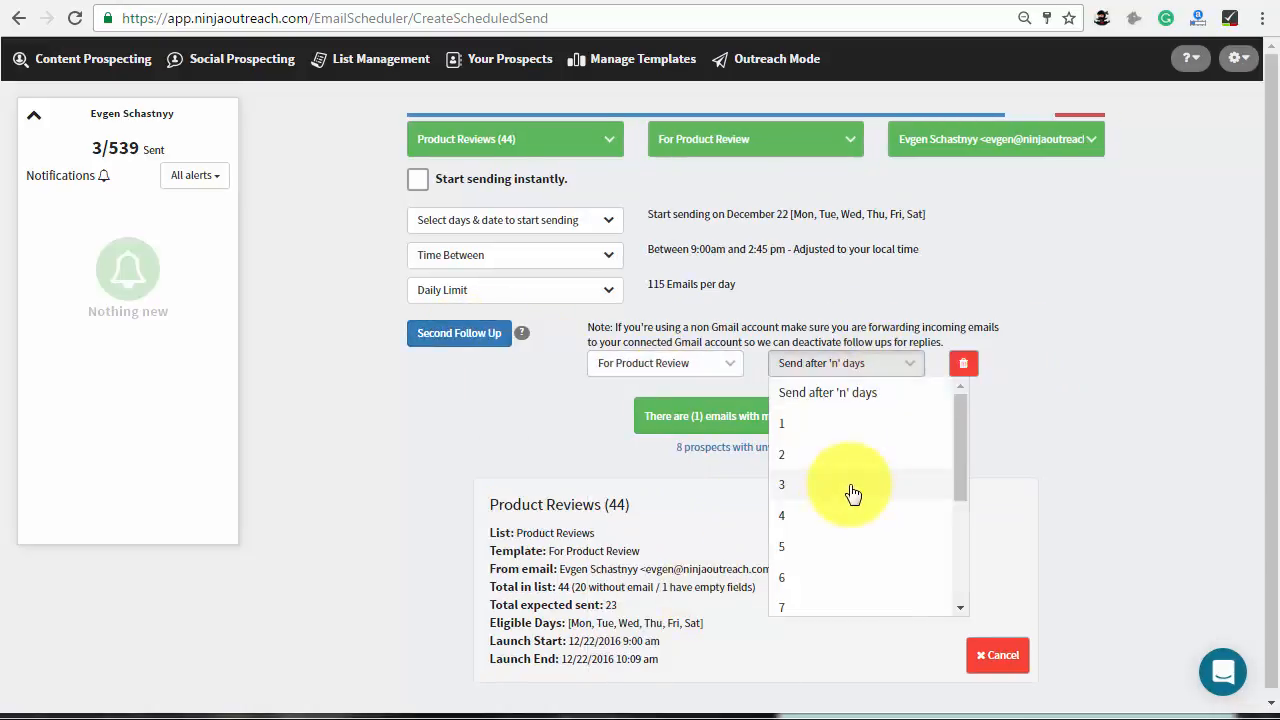
{"action": "left_click", "coordinate": [780, 484]}
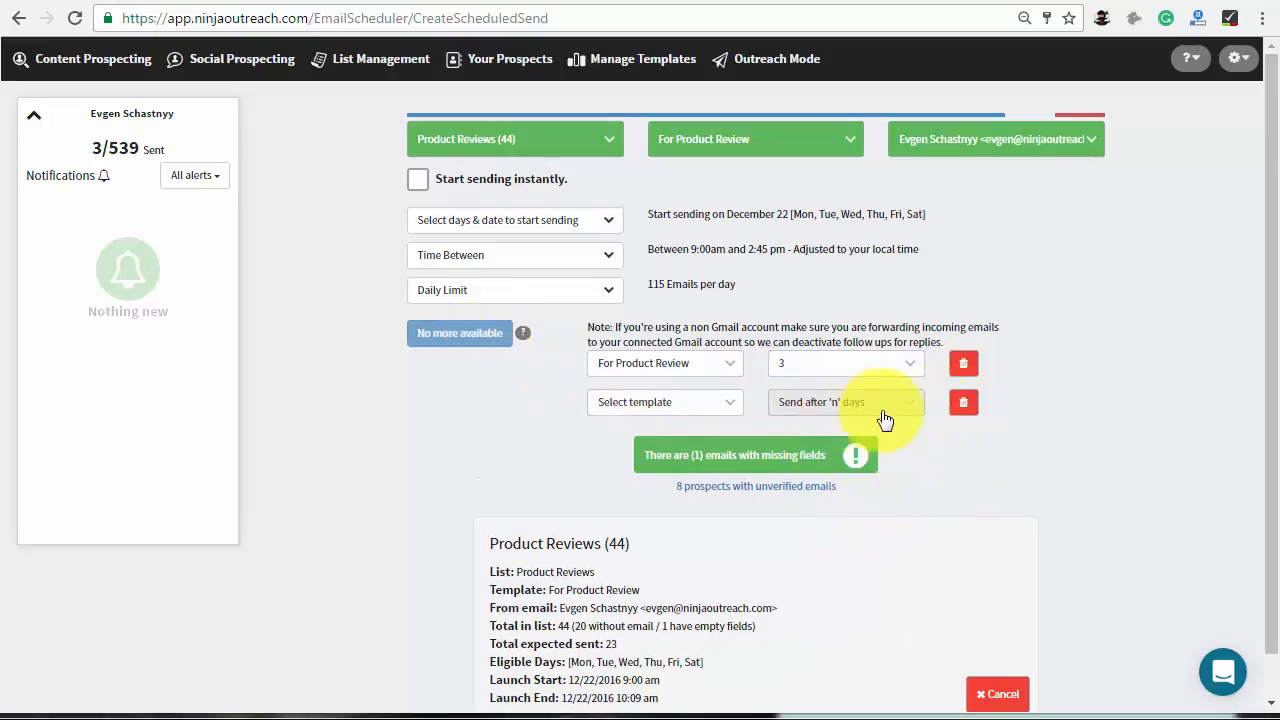
{"action": "left_click", "coordinate": [964, 402]}
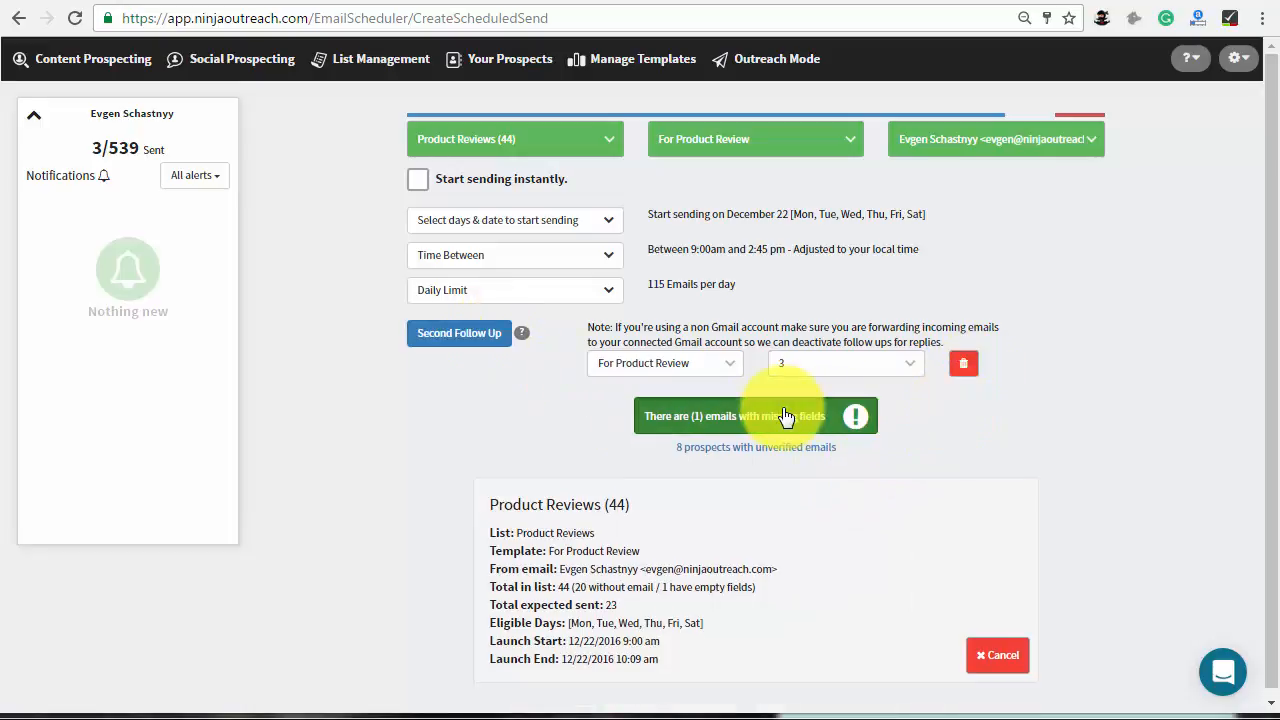
Exclude the prospect with missing fields and launch the campaign at 0/23 sent.
{"action": "left_click", "coordinate": [756, 414]}
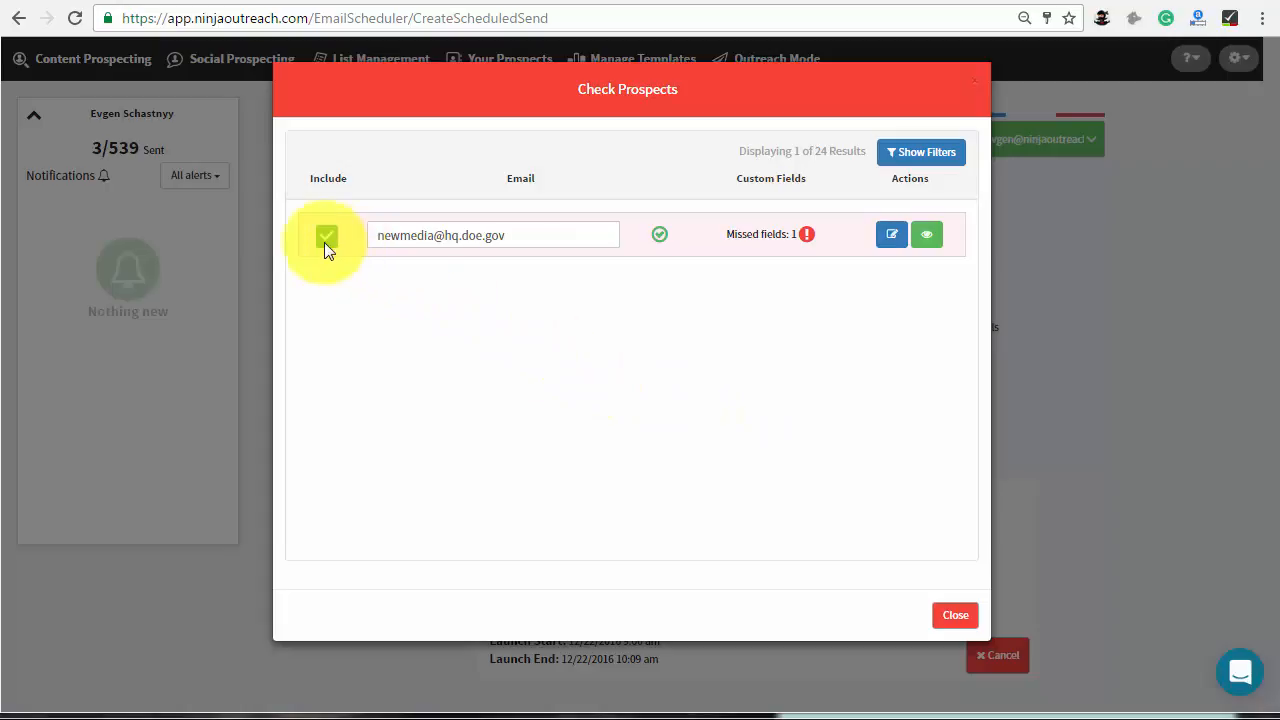
{"action": "left_click", "coordinate": [328, 236]}
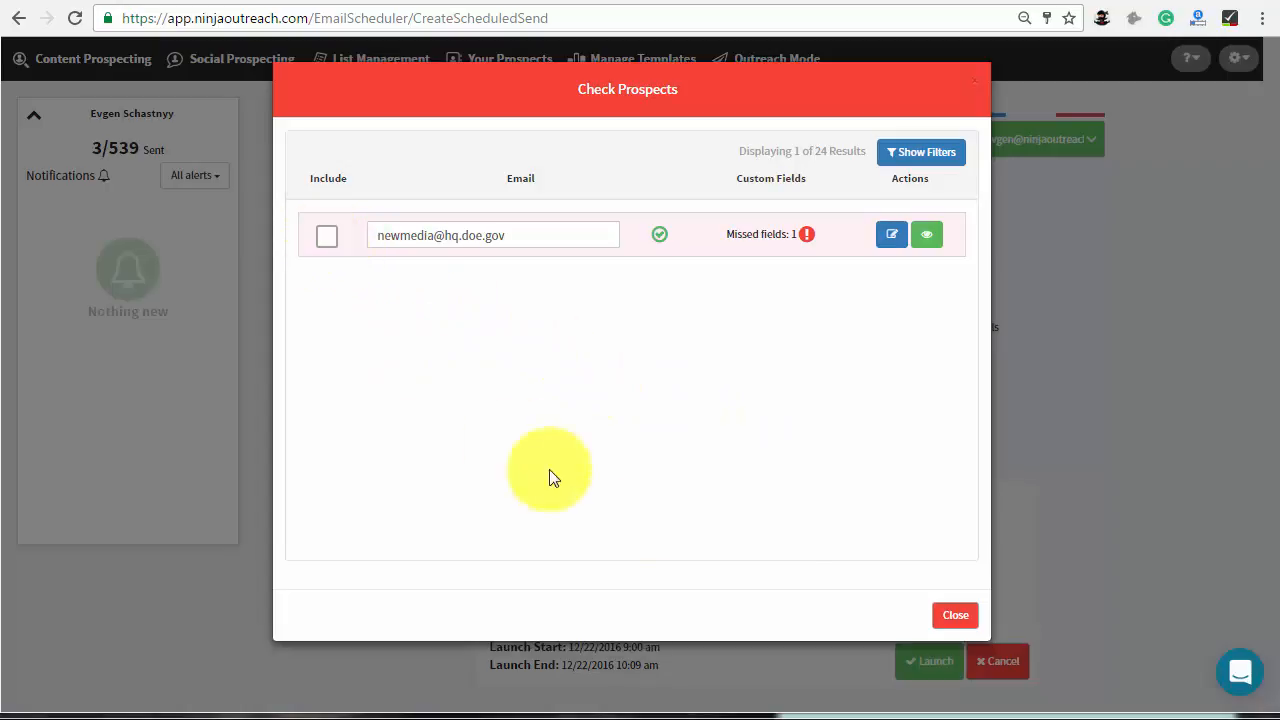
{"action": "left_click", "coordinate": [954, 616]}
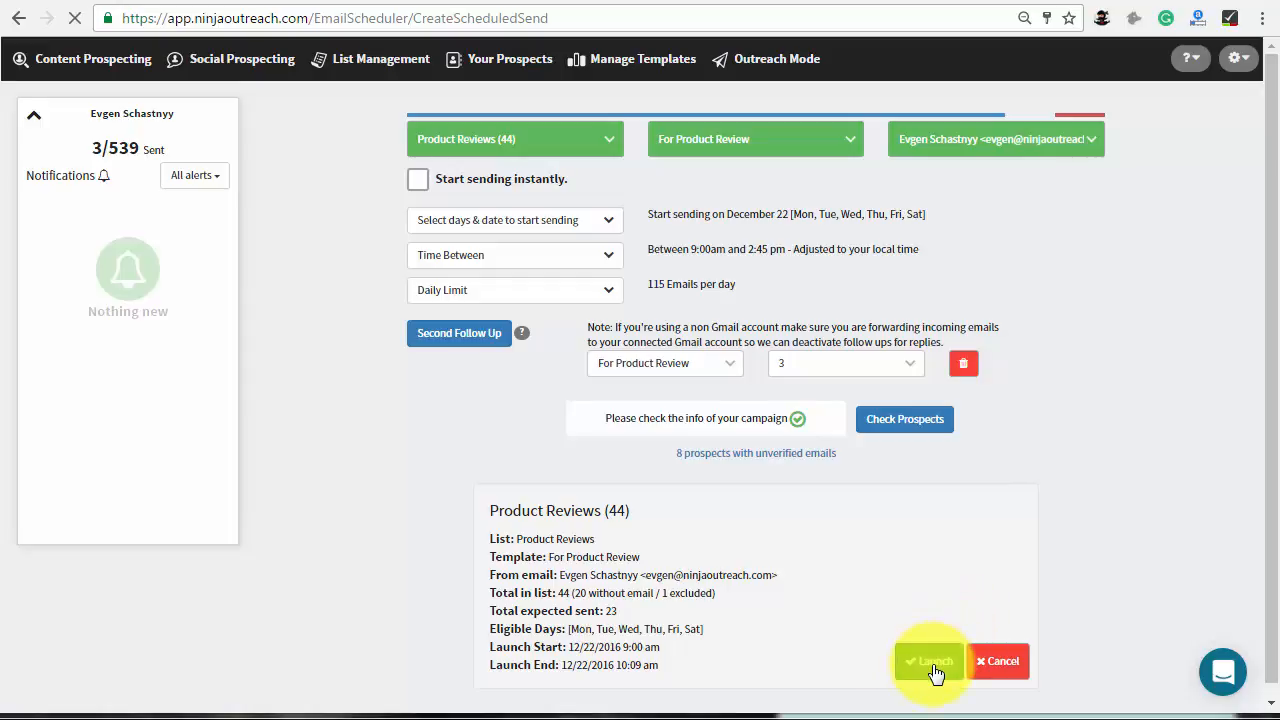
{"action": "left_click", "coordinate": [928, 660]}
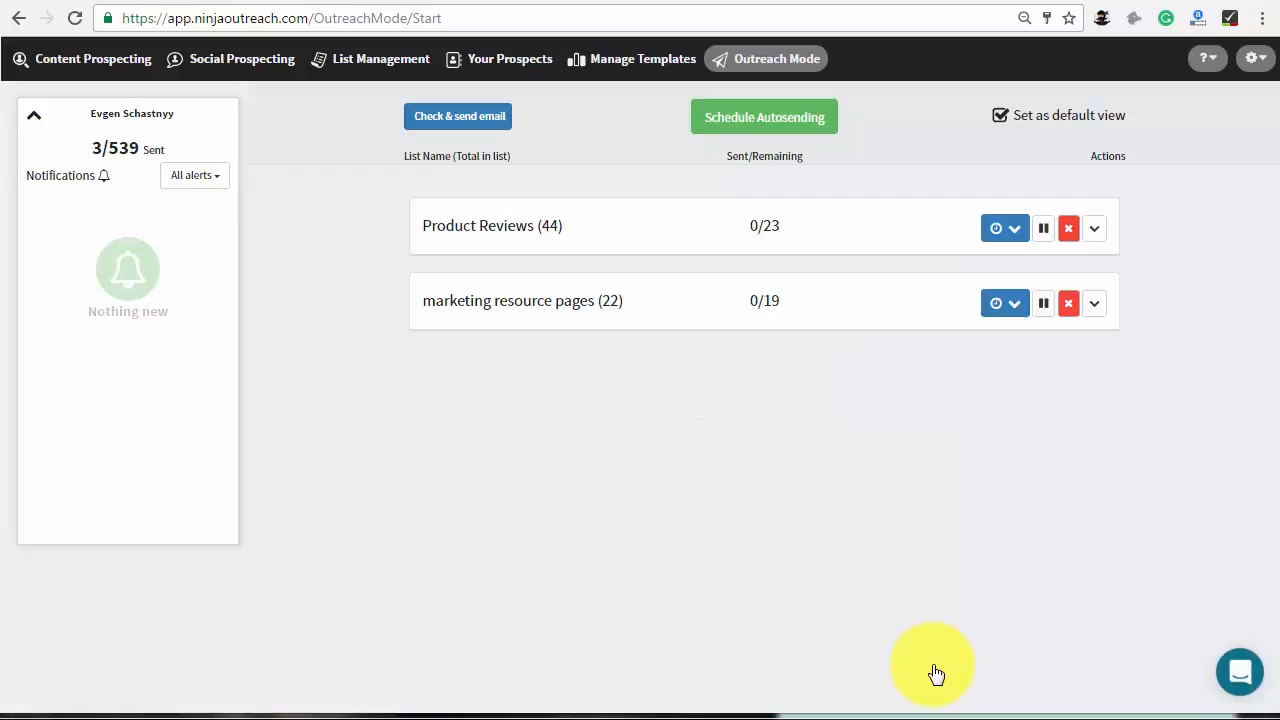
{"action": "mouse_move", "coordinate": [1148, 324]}
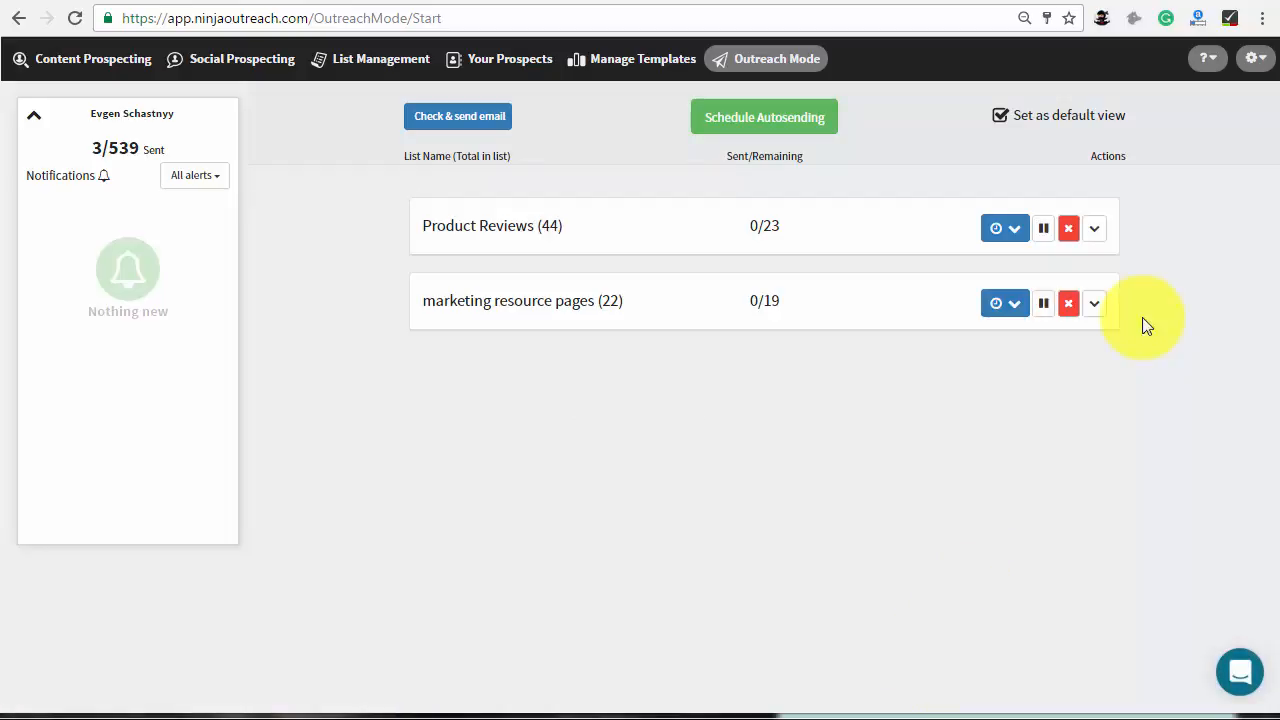
{"action": "left_click", "coordinate": [1092, 228]}
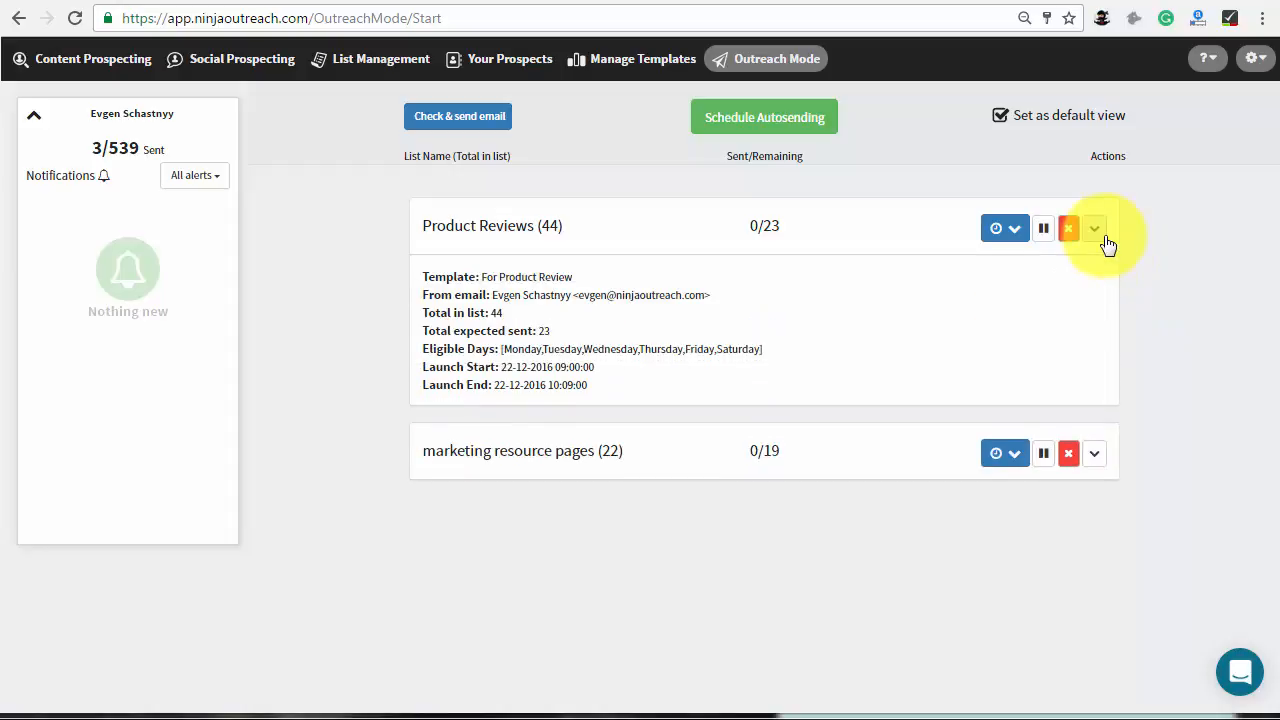
{"action": "left_click", "coordinate": [1094, 228]}
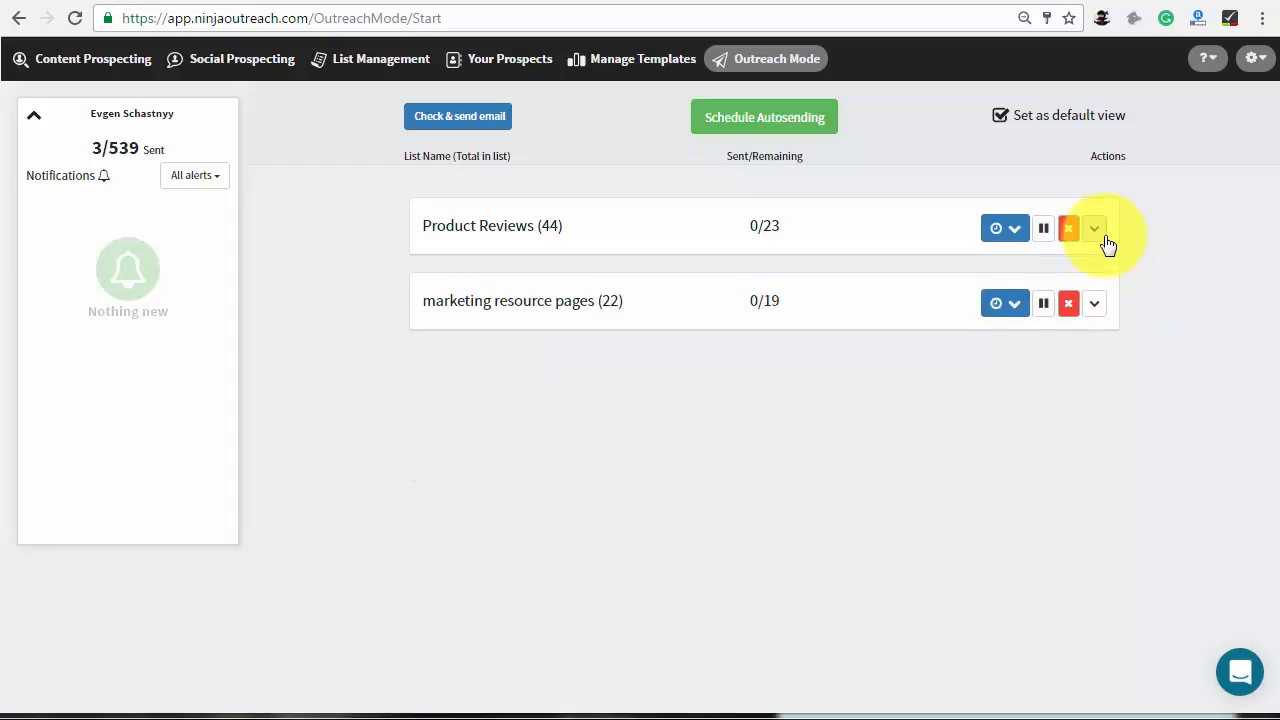